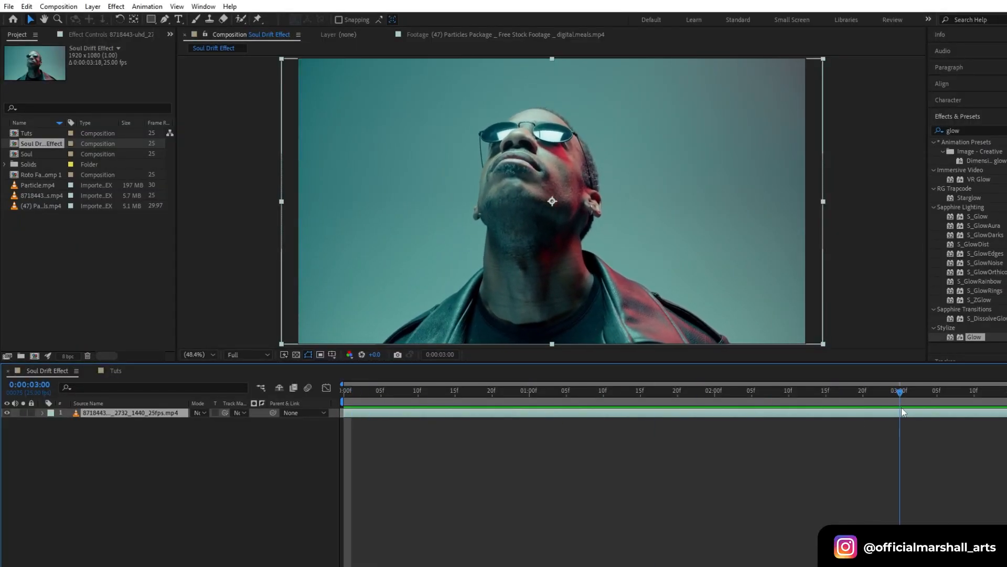
# Rename the footage layer to Main Clip and confirm the name.
pyautogui.click(342, 390)
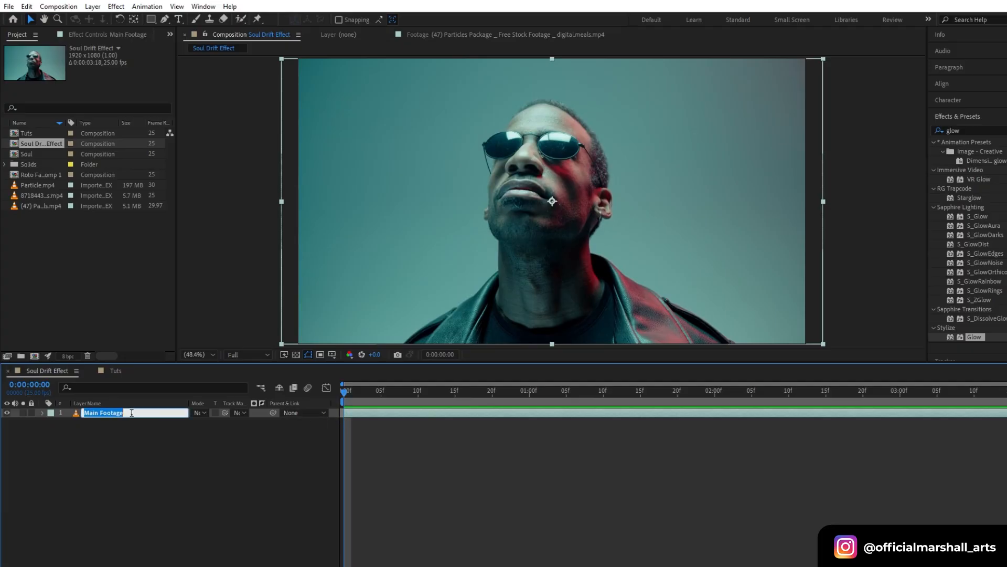
pyautogui.write('Main Clip')
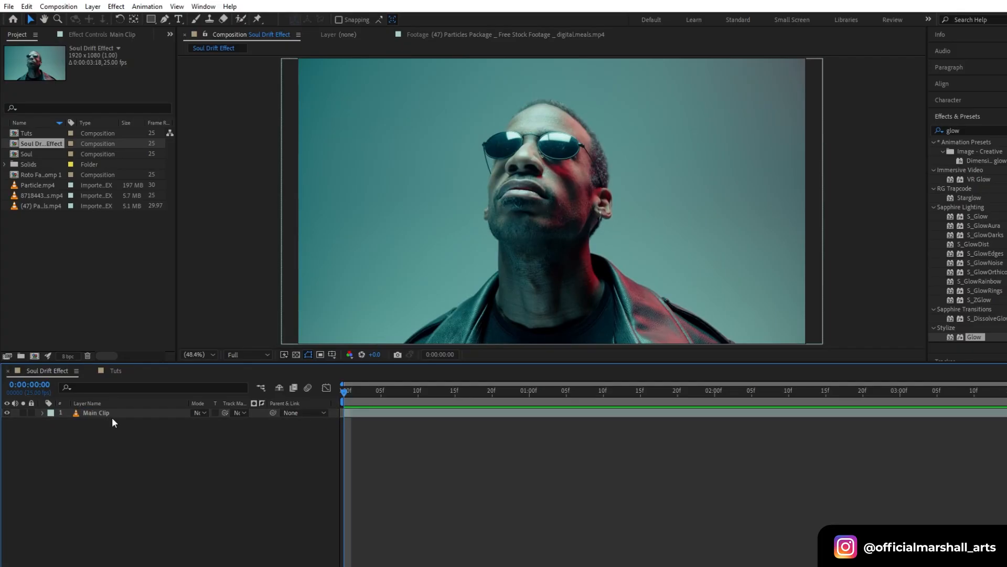
pyautogui.click(97, 413)
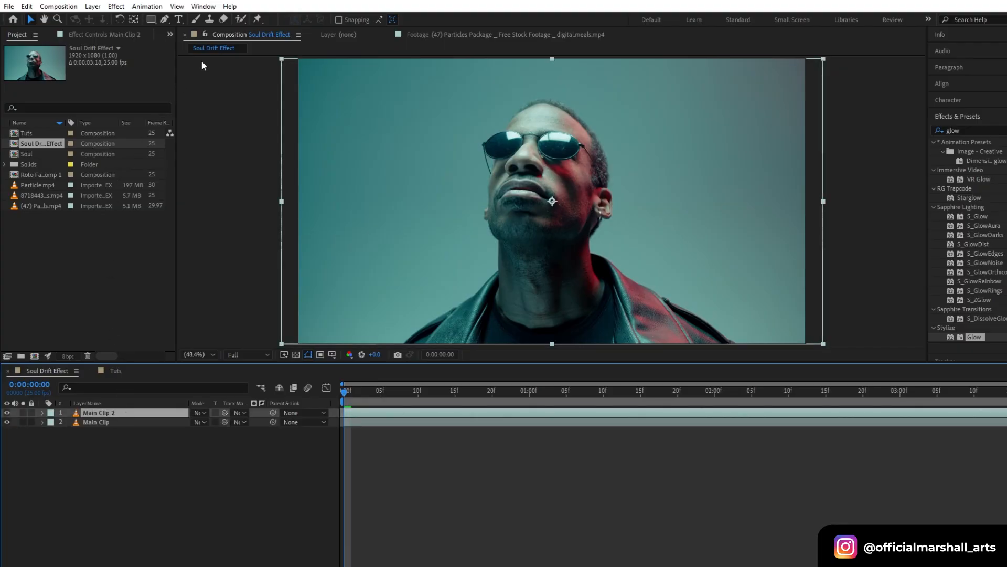
pyautogui.moveTo(530, 185)
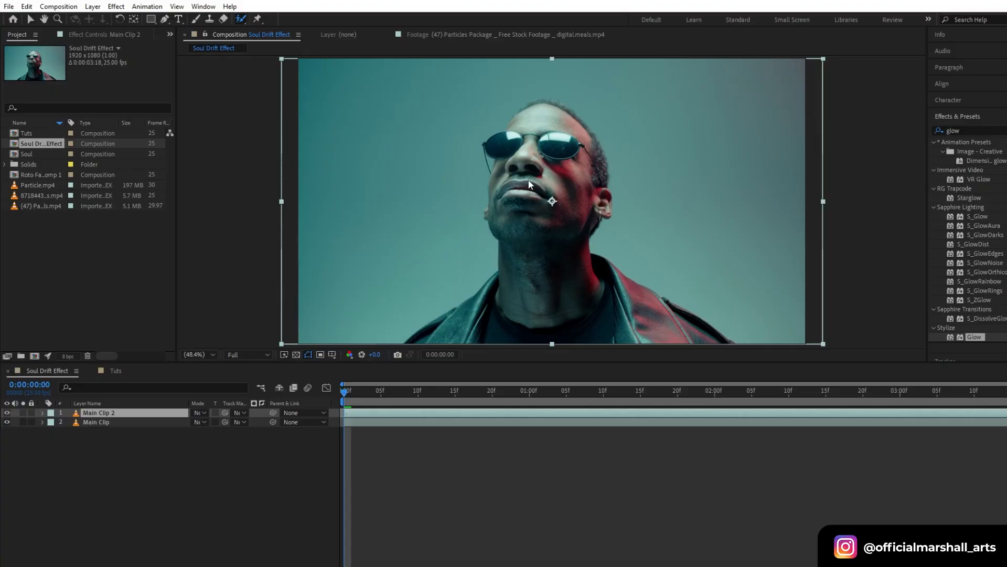
# Roto Brush a stroke down the man's face in the Layer panel and propagate to the clip end.
pyautogui.doubleClick(99, 412)
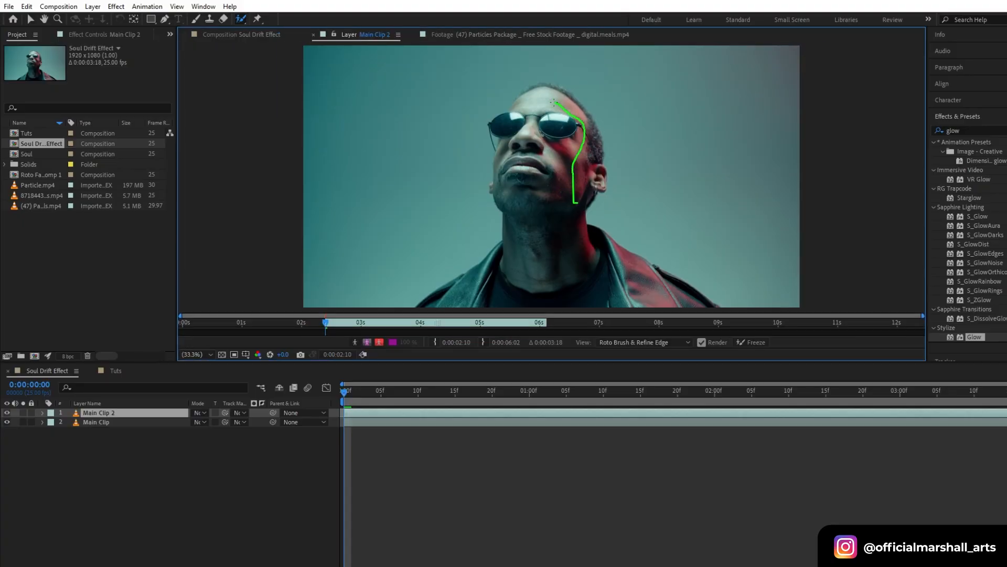
pyautogui.moveTo(559, 103); pyautogui.dragTo(488, 142)
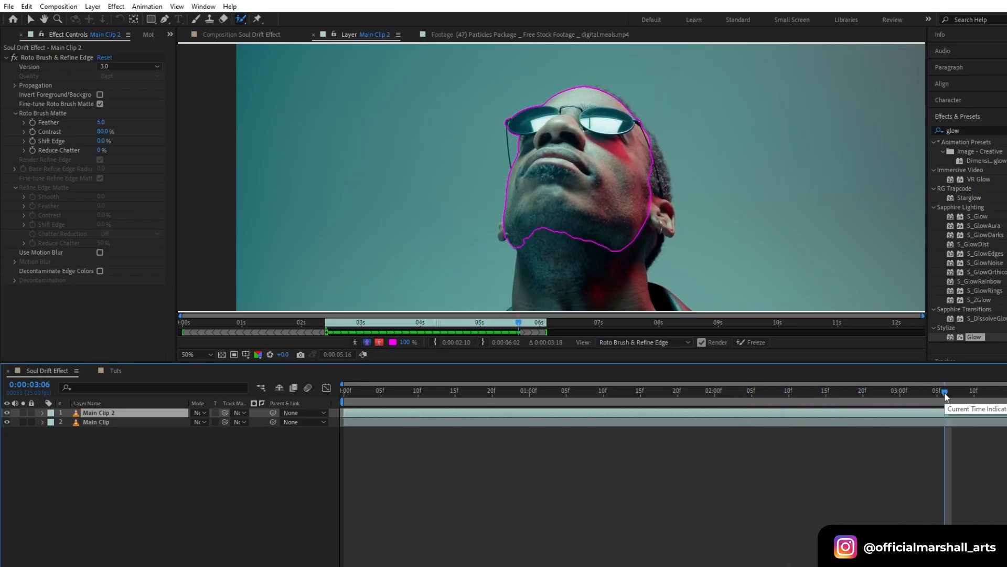
pyautogui.click(751, 342)
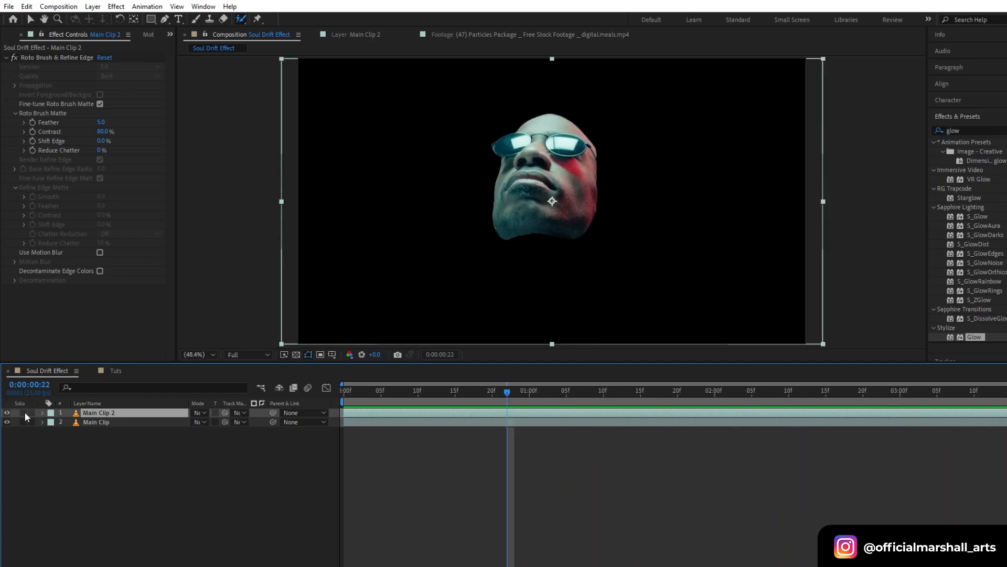
# Rename the layer Roto Face and pre-compose it with Move all attributes, keeping the name.
pyautogui.doubleClick(98, 412)
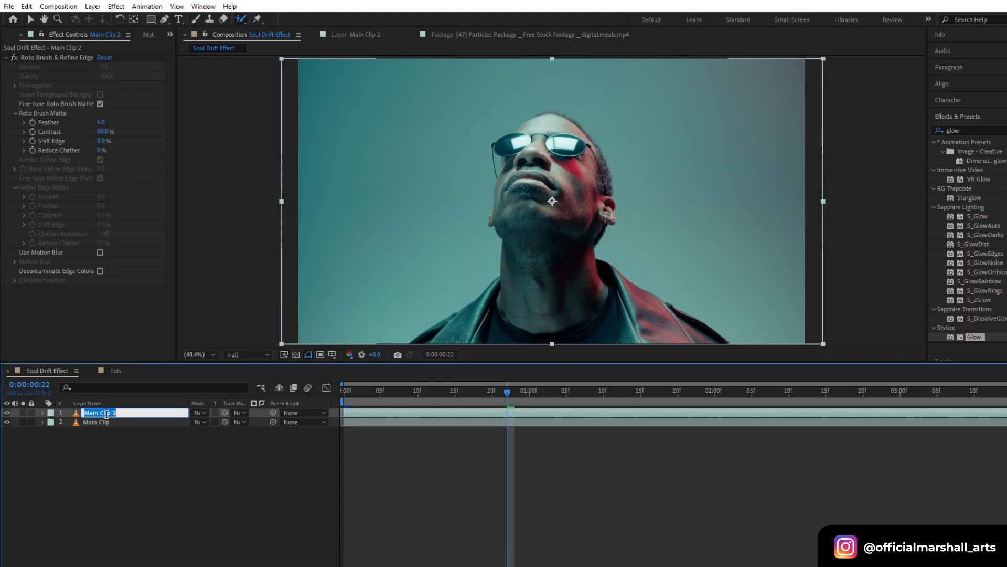
pyautogui.write('Roto Face')
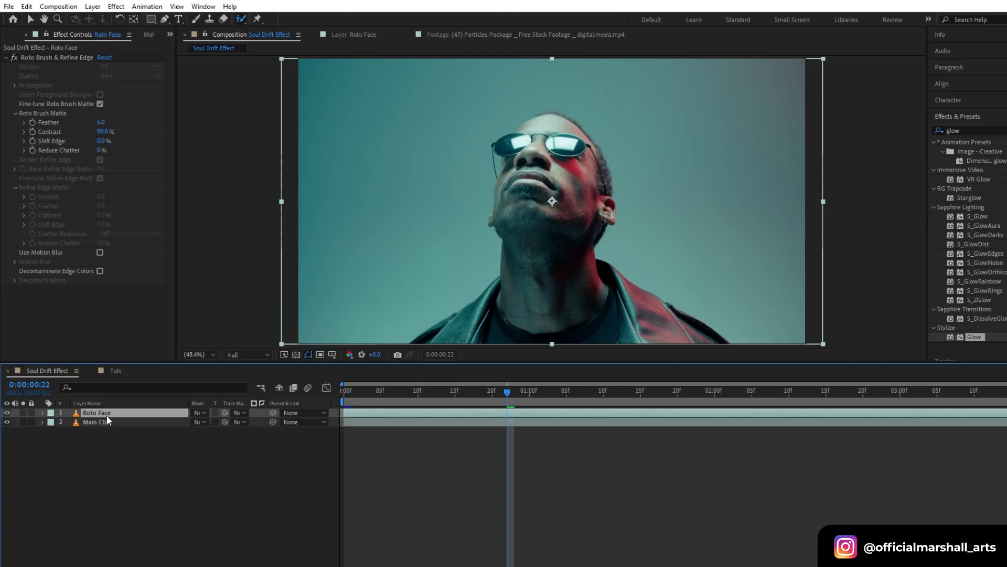
pyautogui.rightClick(97, 412)
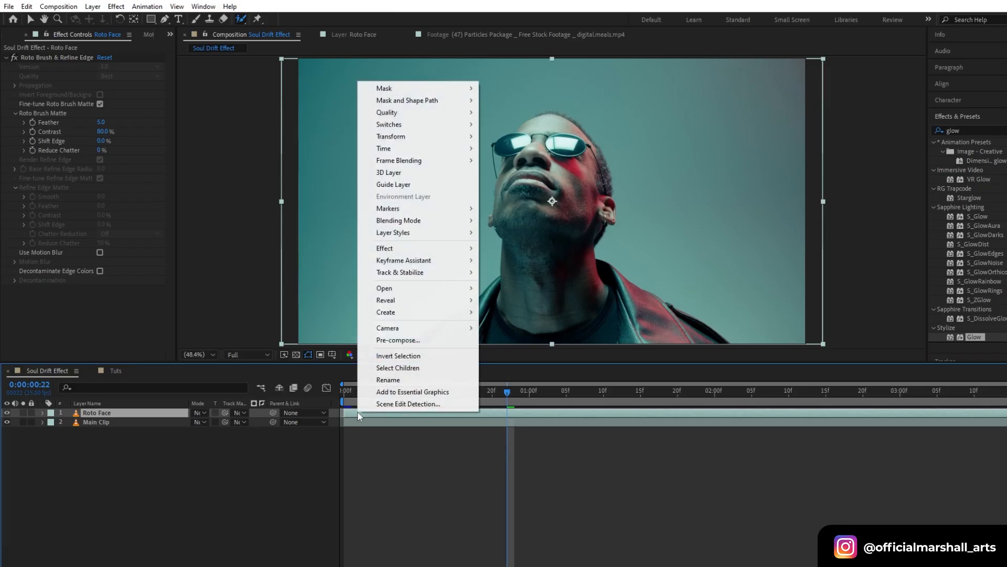
pyautogui.click(398, 340)
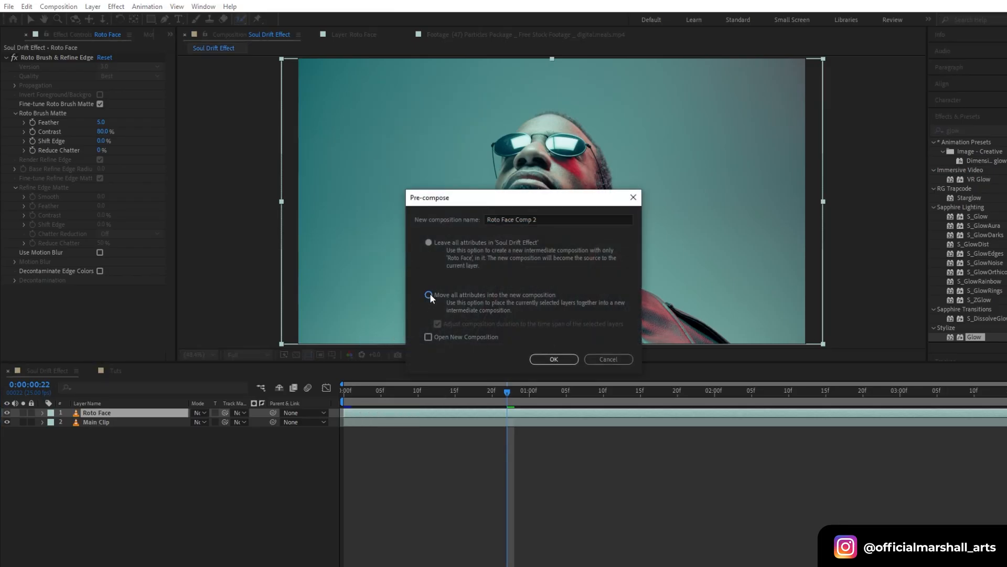
pyautogui.click(428, 295)
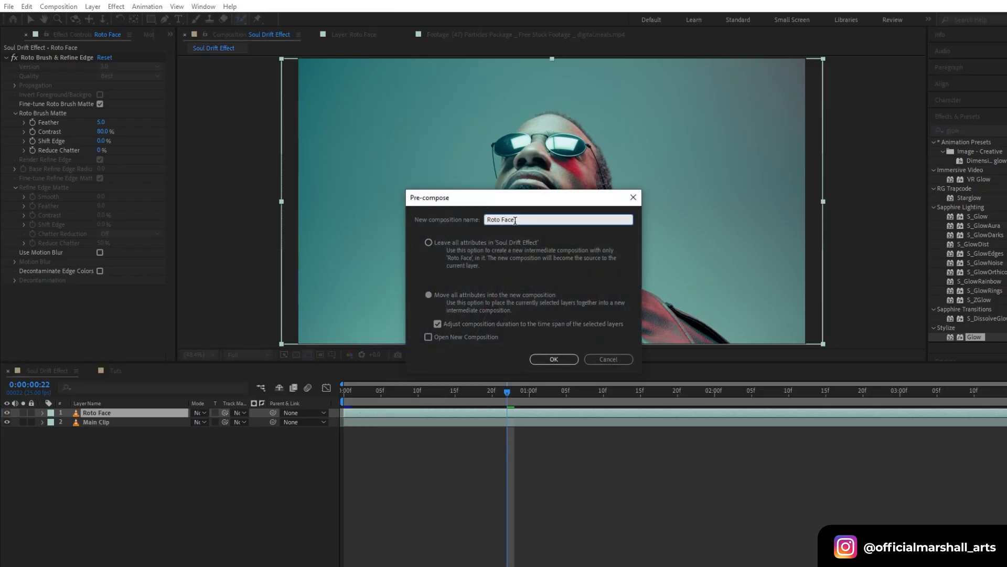
pyautogui.click(553, 359)
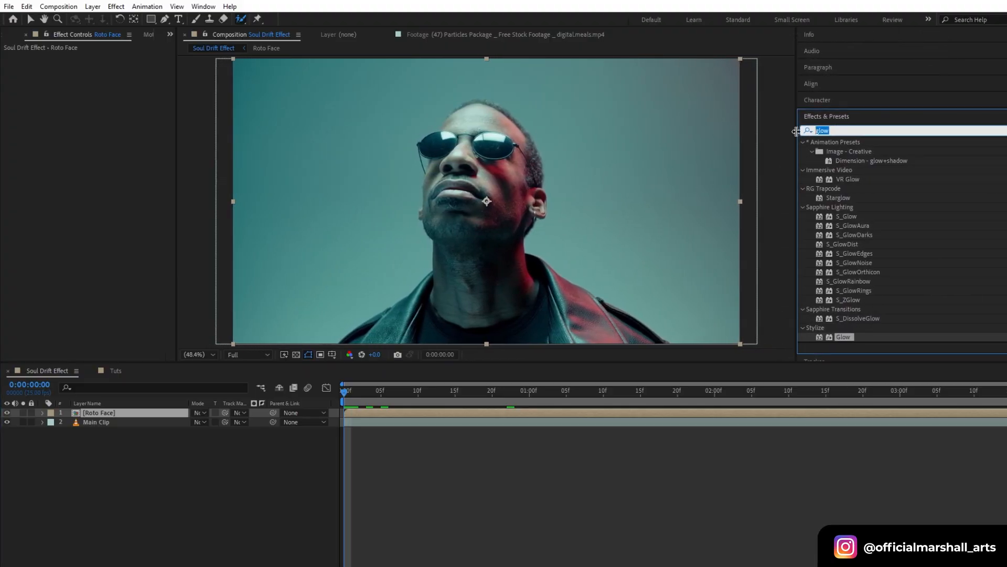
# Apply CC Smear to Roto Face and widen its Radius to about 232.
pyautogui.write('cc smear')
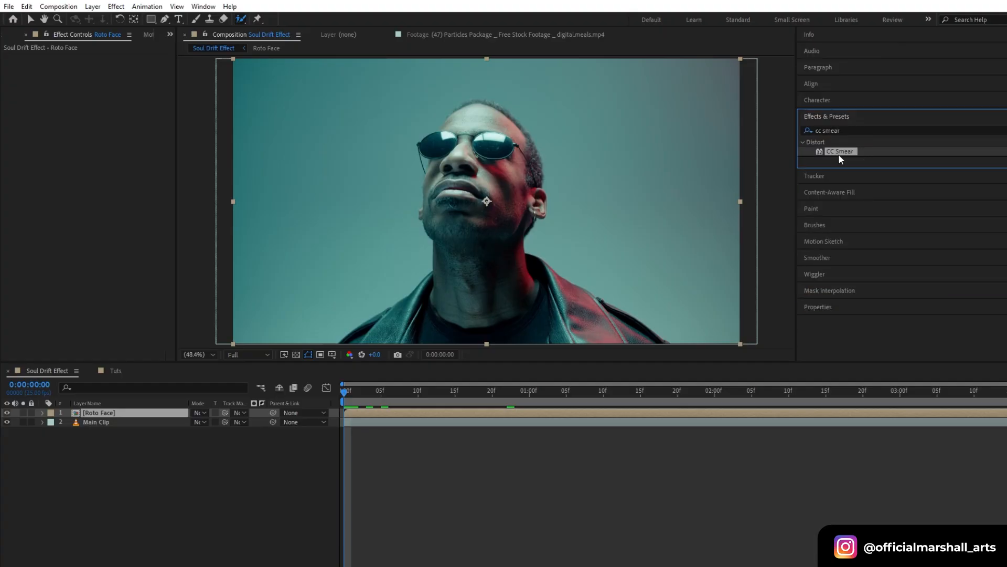
pyautogui.doubleClick(841, 151)
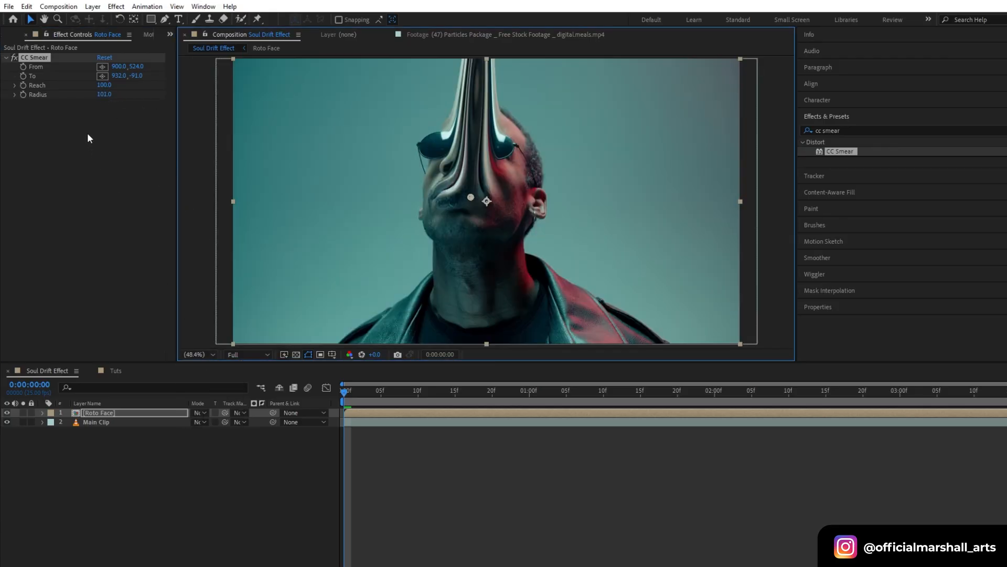
pyautogui.moveTo(104, 93); pyautogui.dragTo(138, 93)
pyautogui.write('directional')
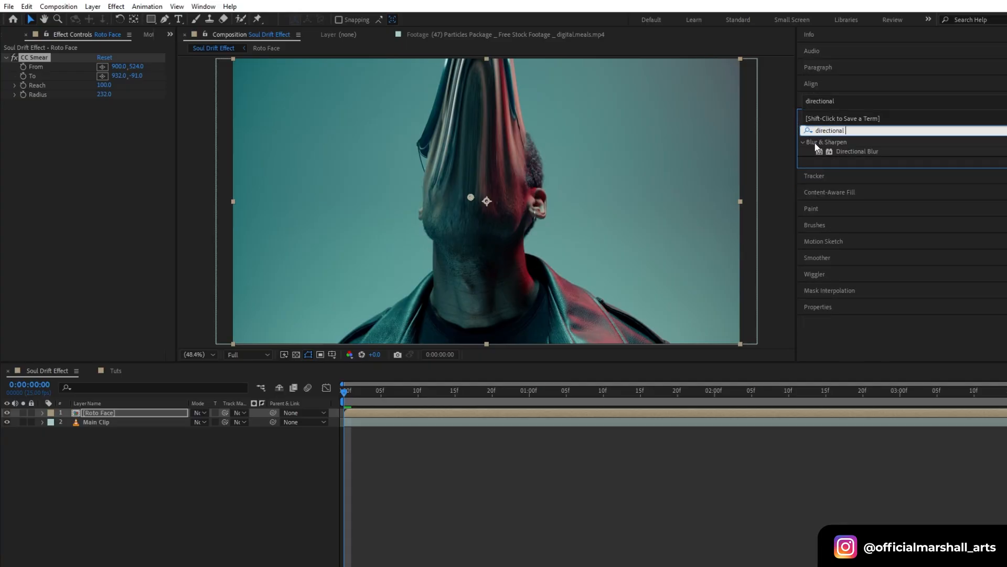
# Add Directional Blur (Blur Length 50) and Turbulent Displace (Amount 40, Size 100) to Roto Face.
pyautogui.doubleClick(857, 151)
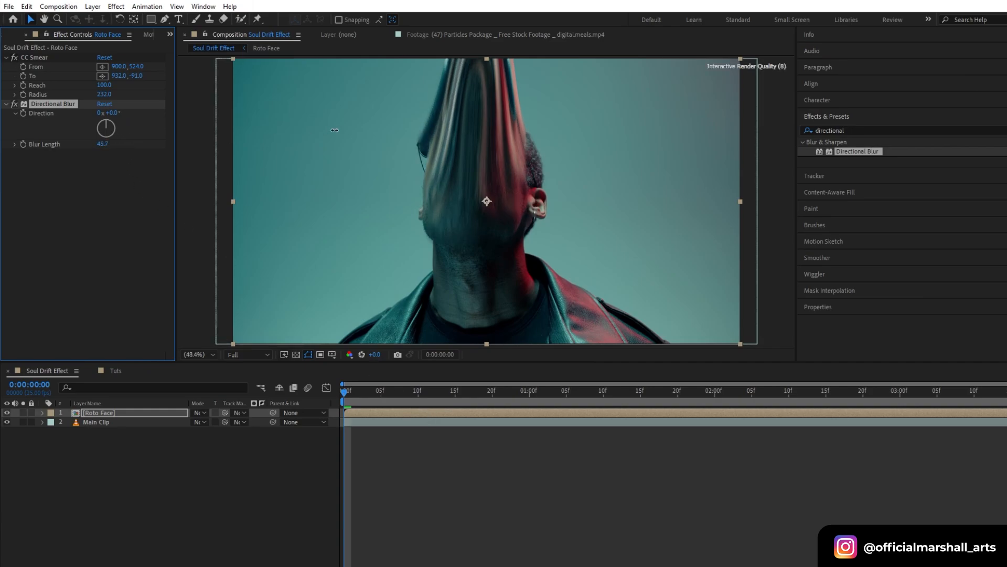
pyautogui.moveTo(102, 143); pyautogui.dragTo(108, 144)
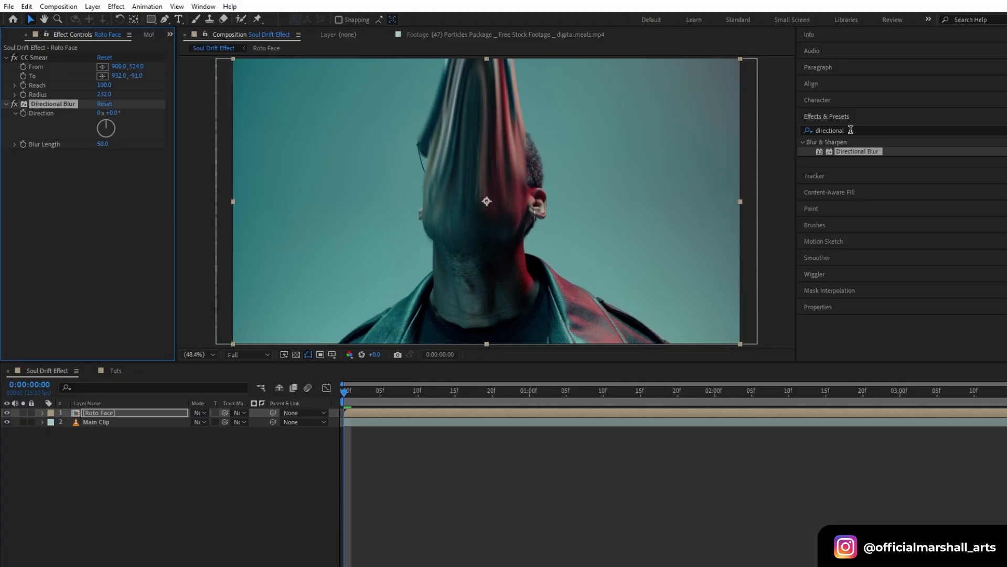
pyautogui.write('turbulent displace')
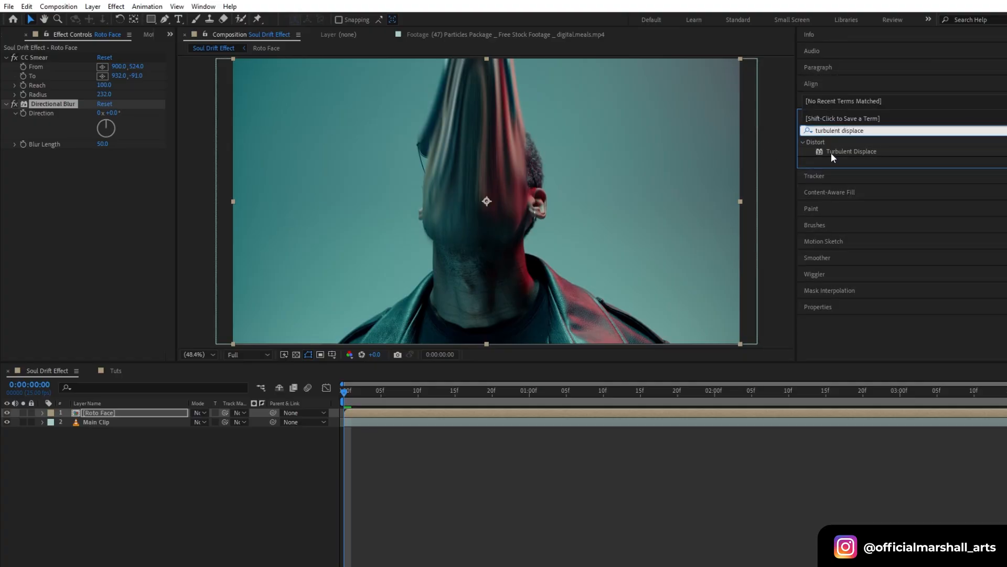
pyautogui.doubleClick(851, 151)
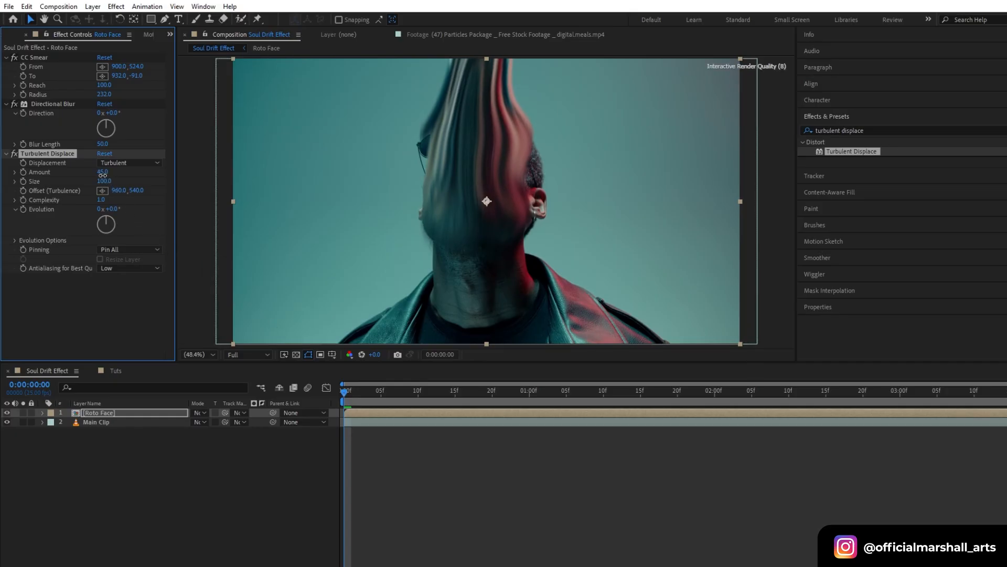
pyautogui.moveTo(103, 171); pyautogui.dragTo(90, 171)
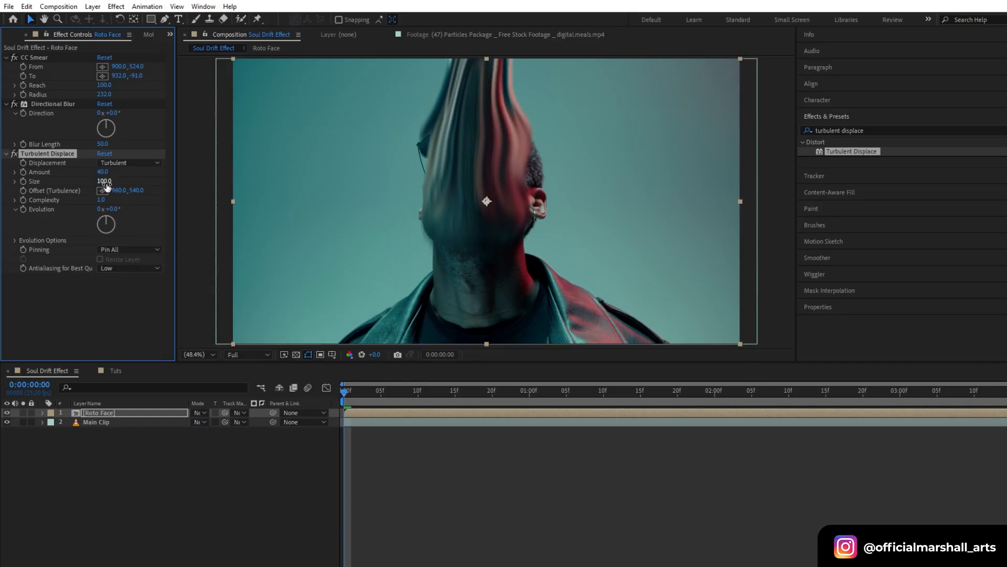
pyautogui.moveTo(104, 181); pyautogui.dragTo(128, 181)
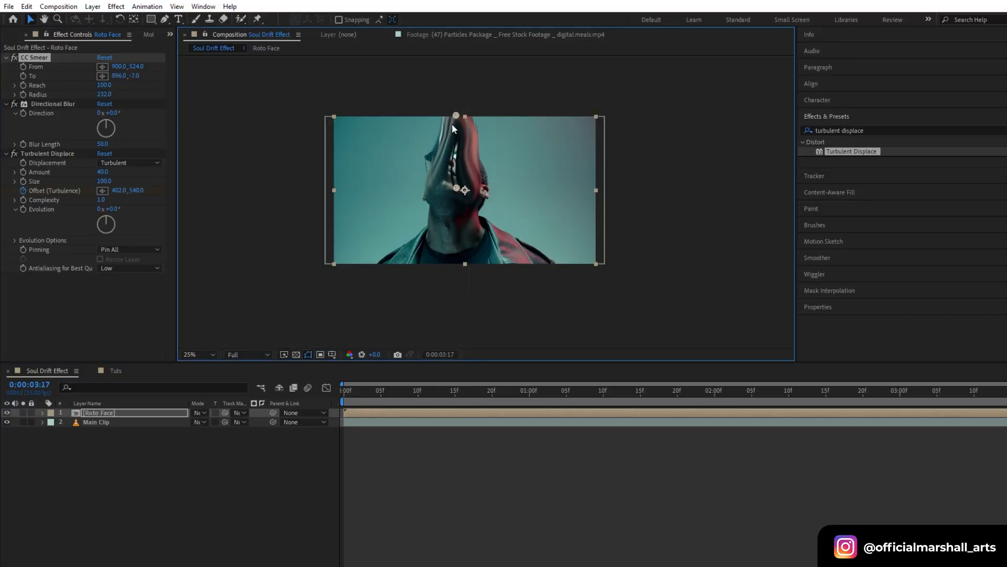
# Move the CC Smear start point higher on the face and return near the timeline start.
pyautogui.click(372, 390)
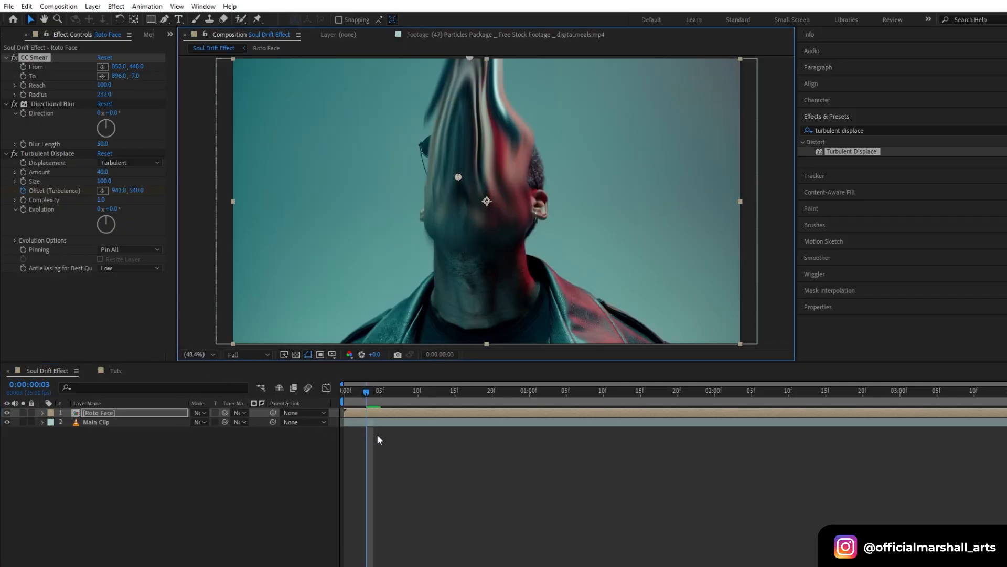
pyautogui.click(357, 390)
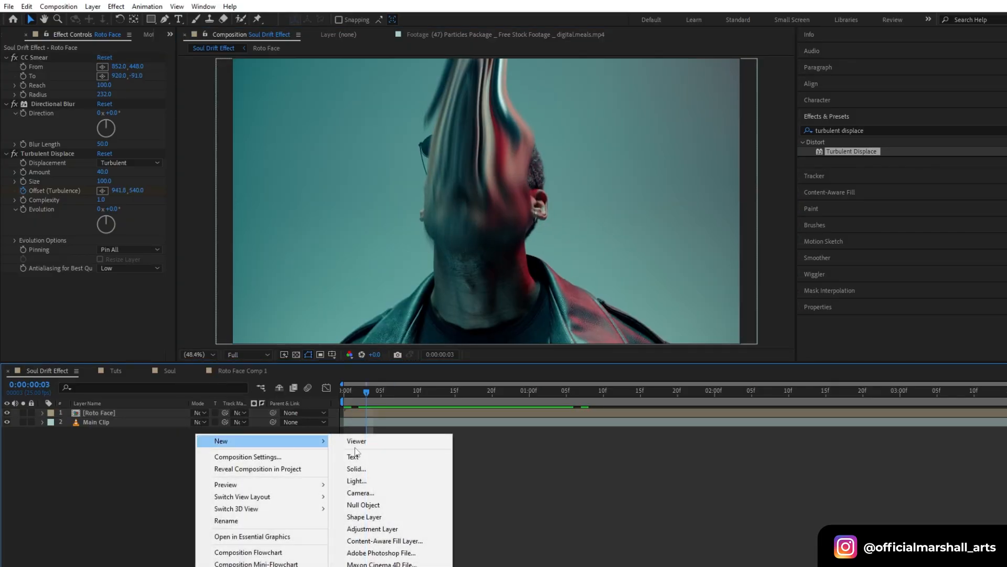
# Create a black solid named Fractal and apply Fractal Noise with lowered brightness.
pyautogui.click(356, 471)
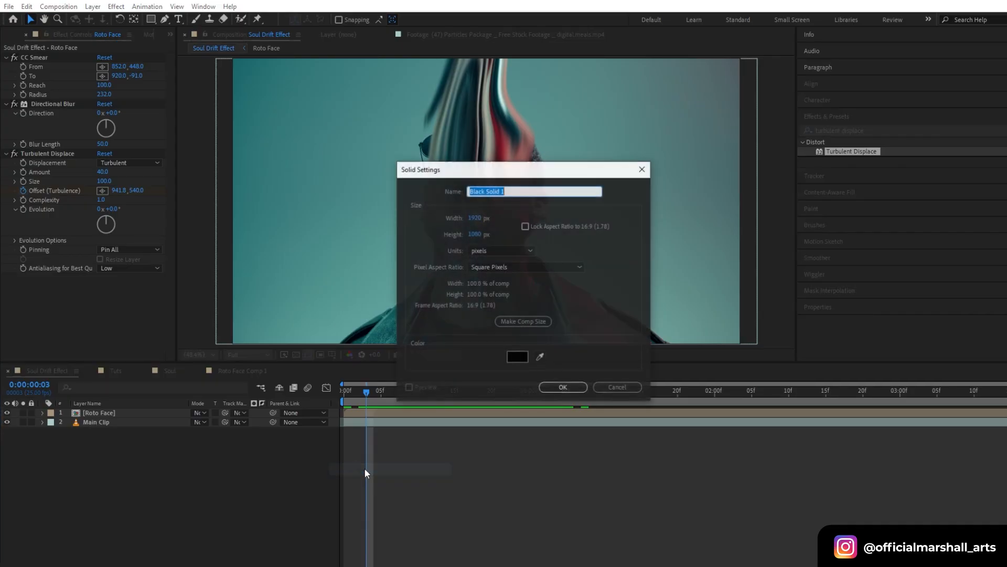
pyautogui.write('Fract')
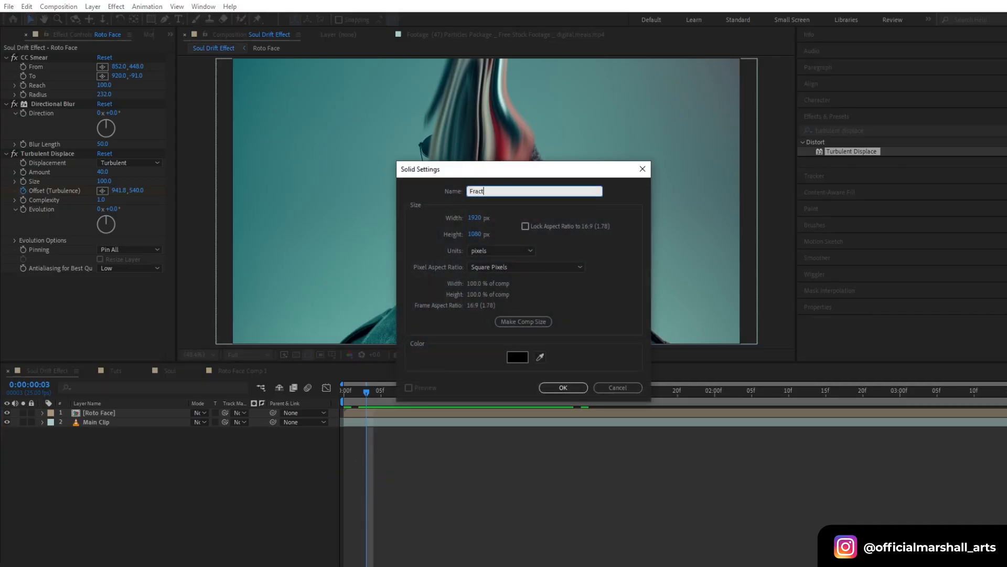
pyautogui.click(563, 387)
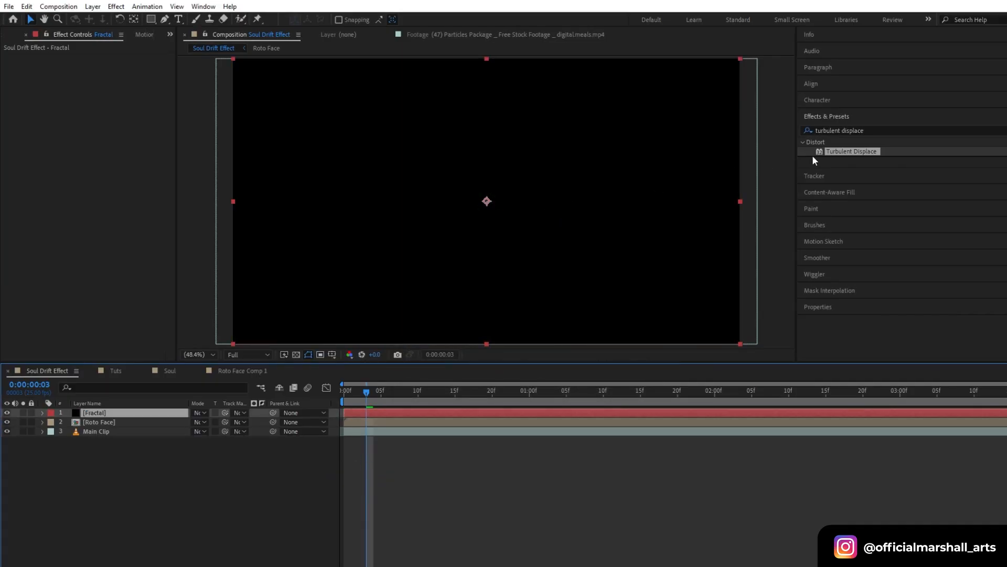
pyautogui.write('fracta')
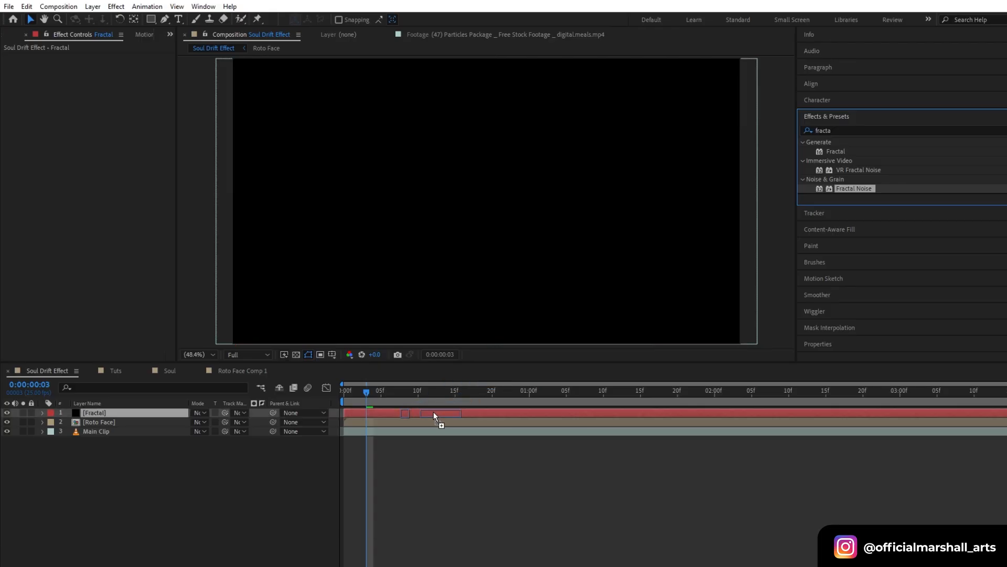
pyautogui.doubleClick(854, 188)
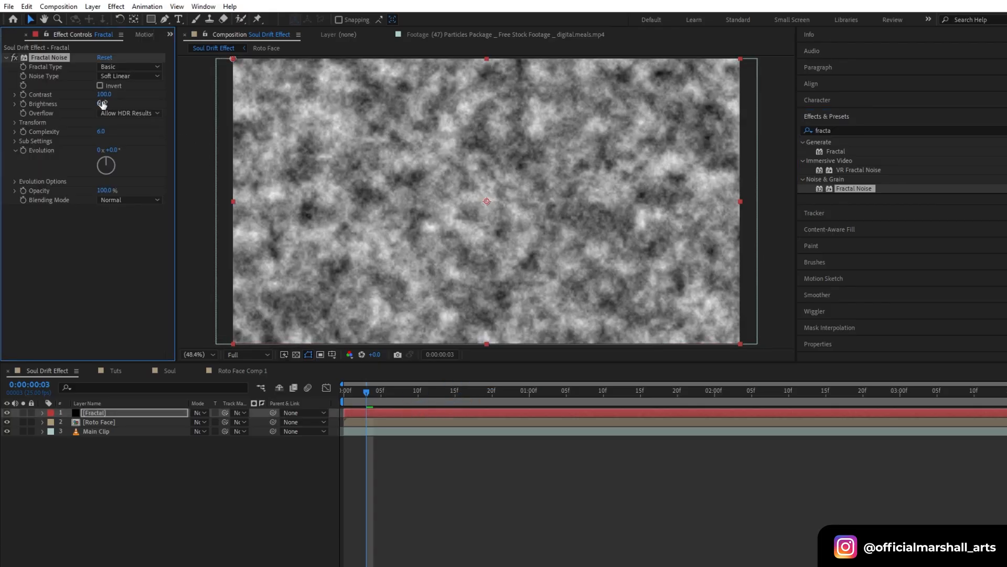
pyautogui.moveTo(104, 104); pyautogui.dragTo(93, 104)
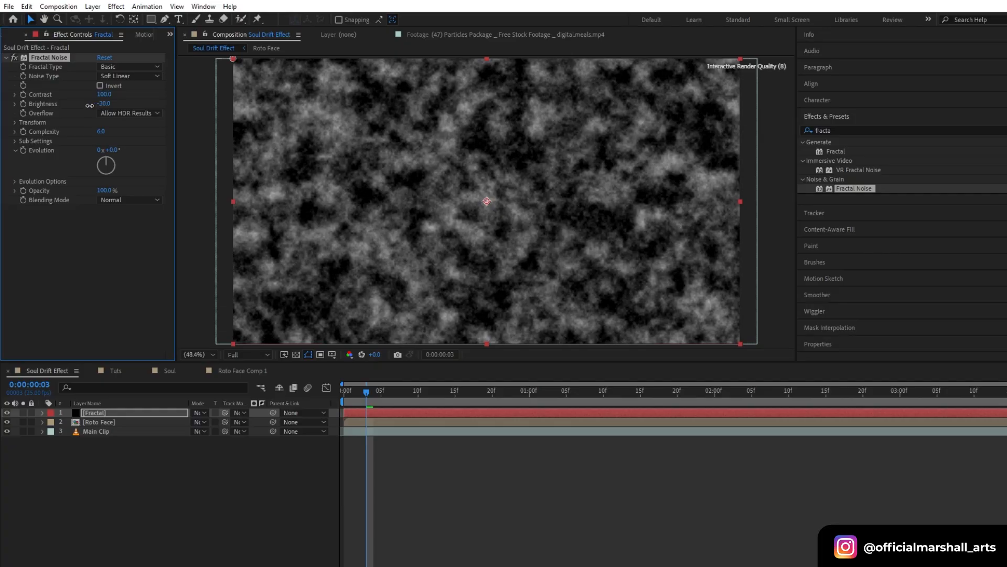
# Stretch the noise transform and raise Contrast sharply to about 1340, returning to the clip start.
pyautogui.click(15, 123)
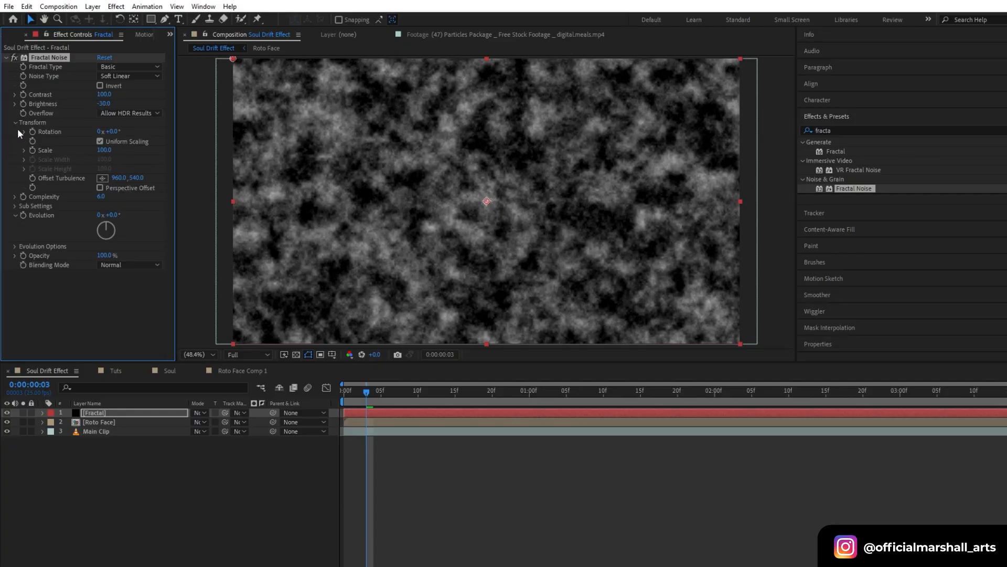
pyautogui.click(99, 141)
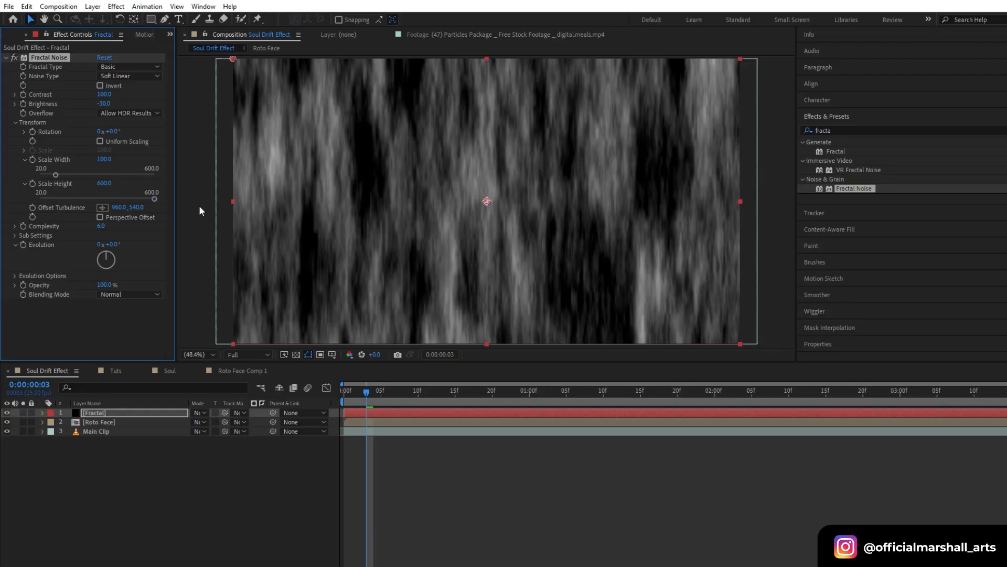
pyautogui.moveTo(82, 179)
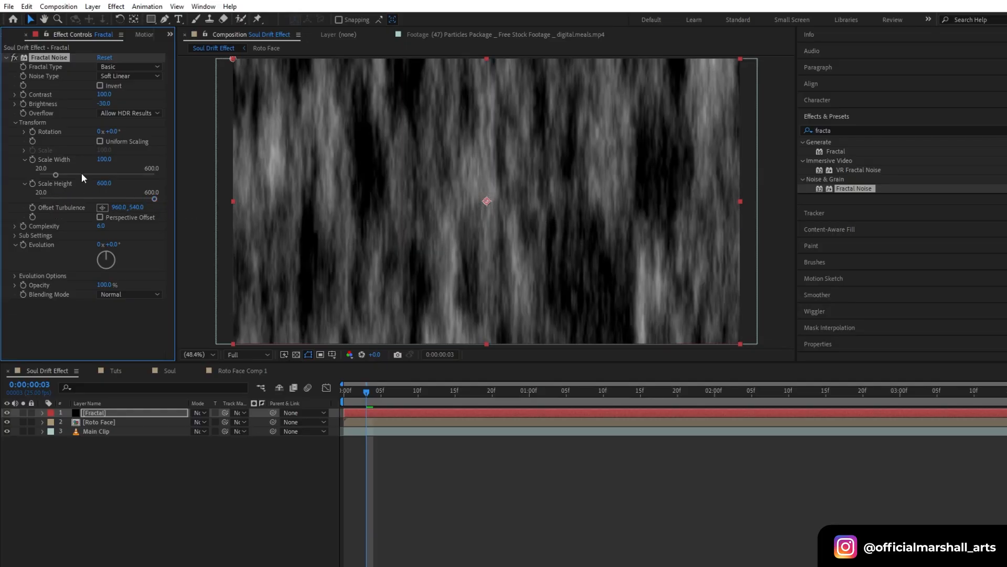
pyautogui.moveTo(104, 94); pyautogui.dragTo(115, 94)
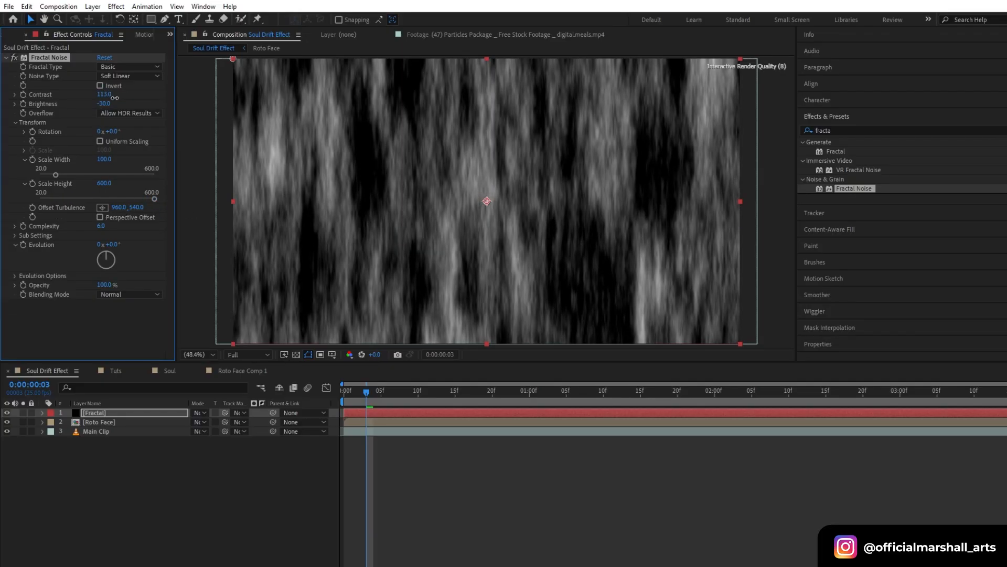
pyautogui.moveTo(105, 94); pyautogui.dragTo(128, 95)
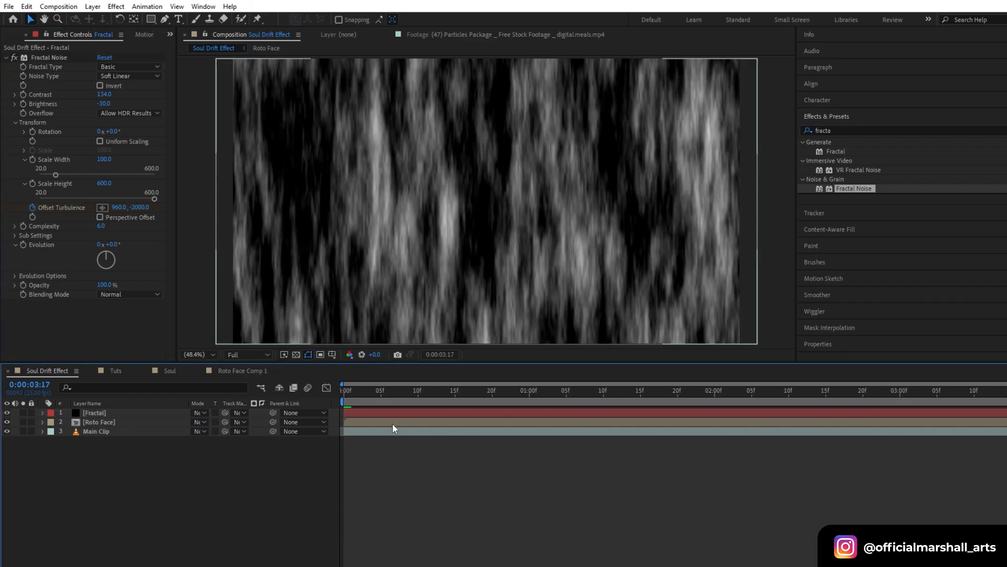
pyautogui.click(345, 390)
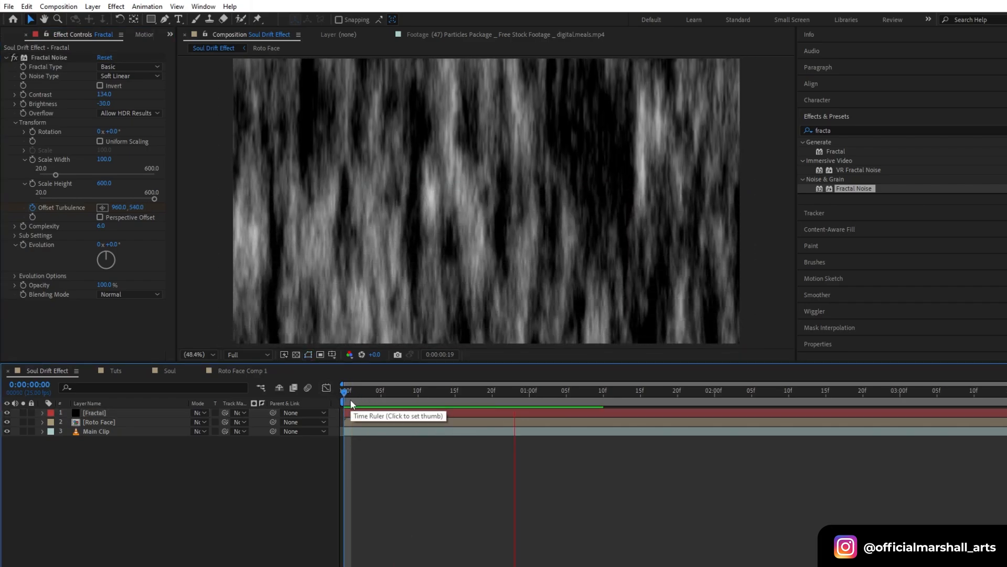
# Set Roto Face's Track Matte to 1. Fractal and scrub to check the streaked smear.
pyautogui.click(671, 390)
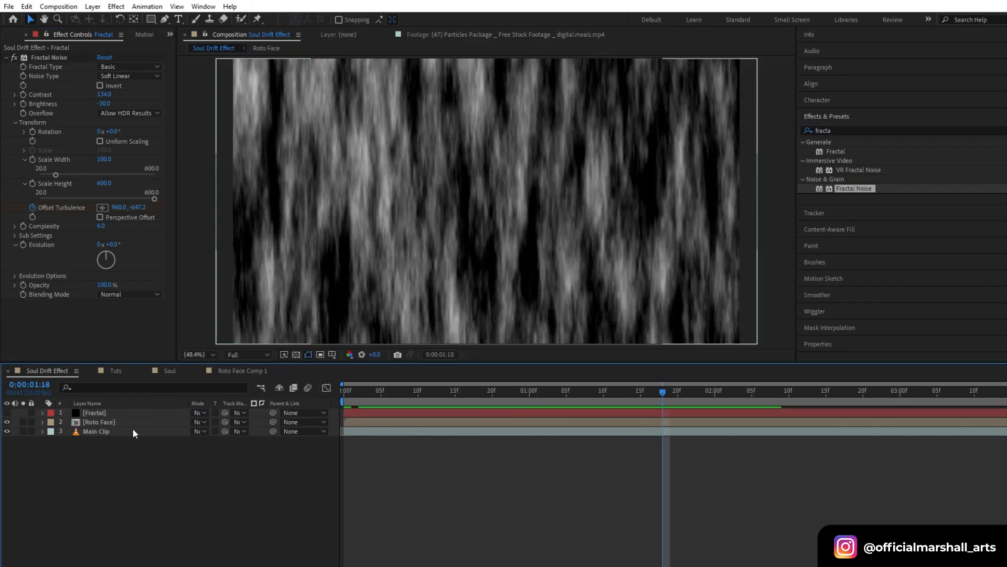
pyautogui.click(239, 422)
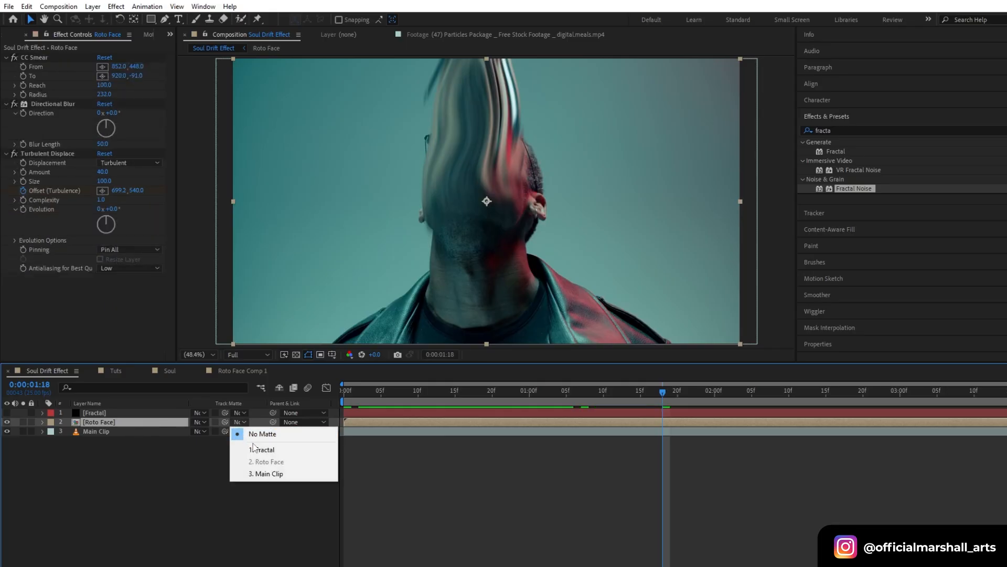
pyautogui.click(262, 449)
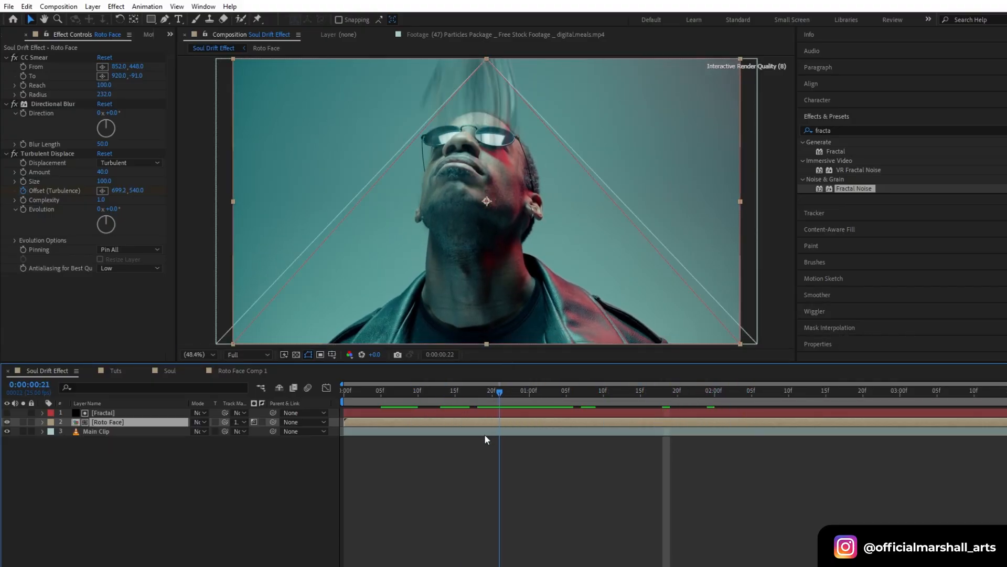
pyautogui.click(380, 391)
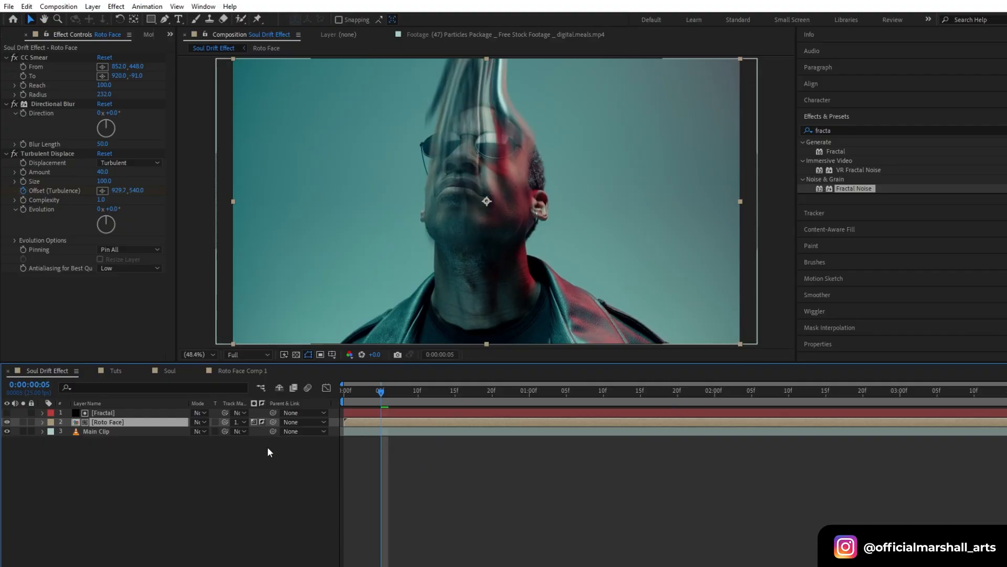
pyautogui.click(403, 390)
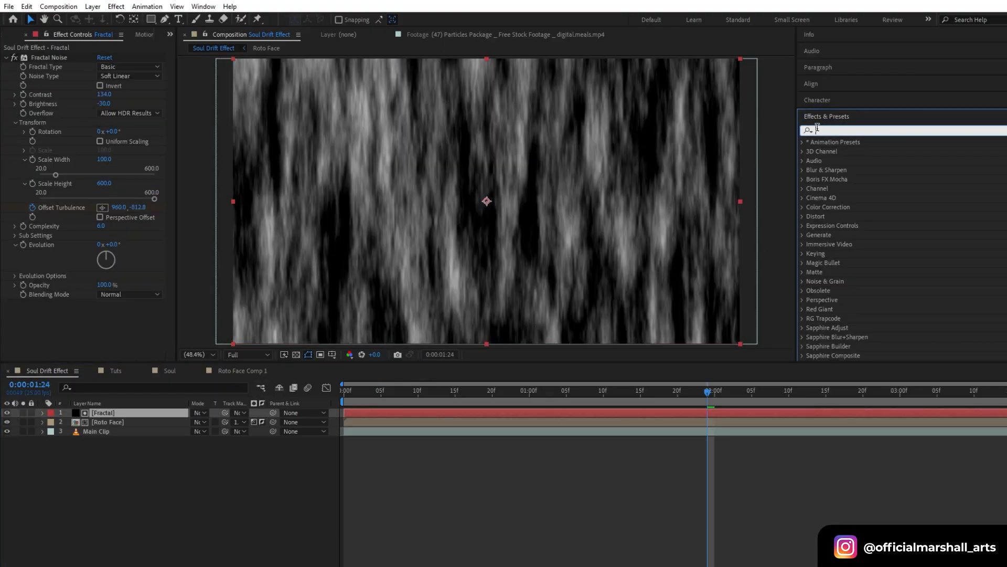
# Apply Directional Blur to the Fractal layer and set the preview magnification to Fit.
pyautogui.write('directional')
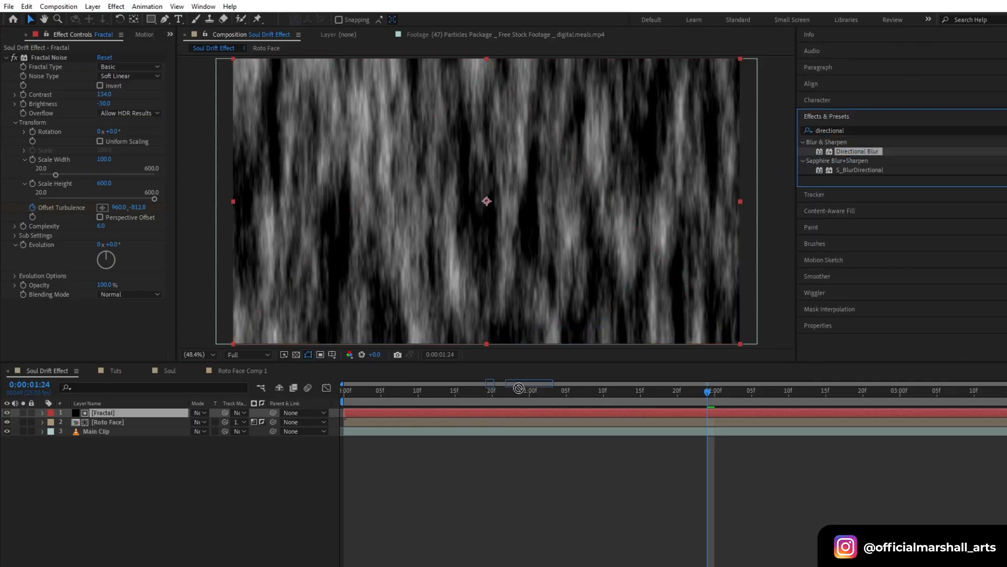
pyautogui.doubleClick(857, 151)
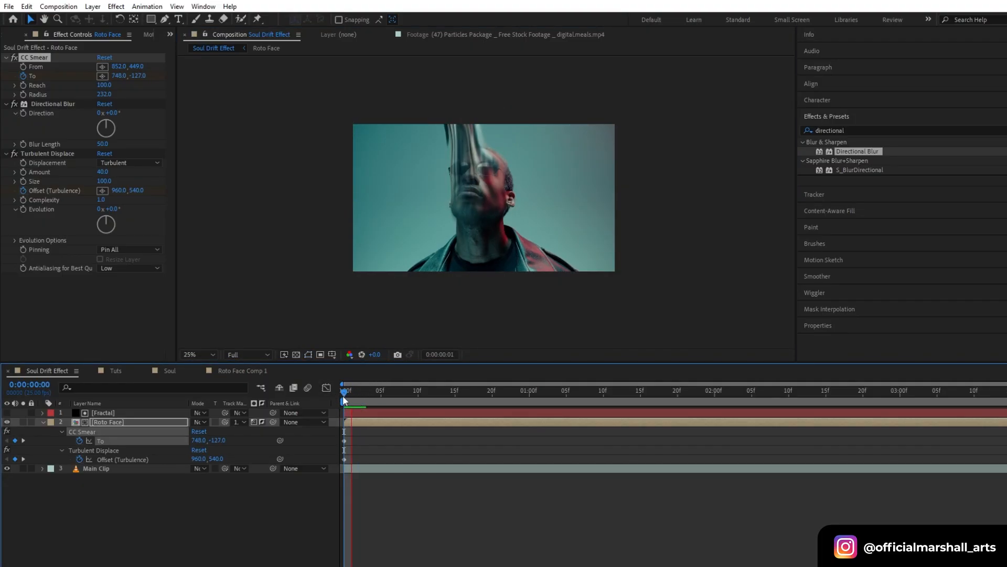
pyautogui.click(198, 354)
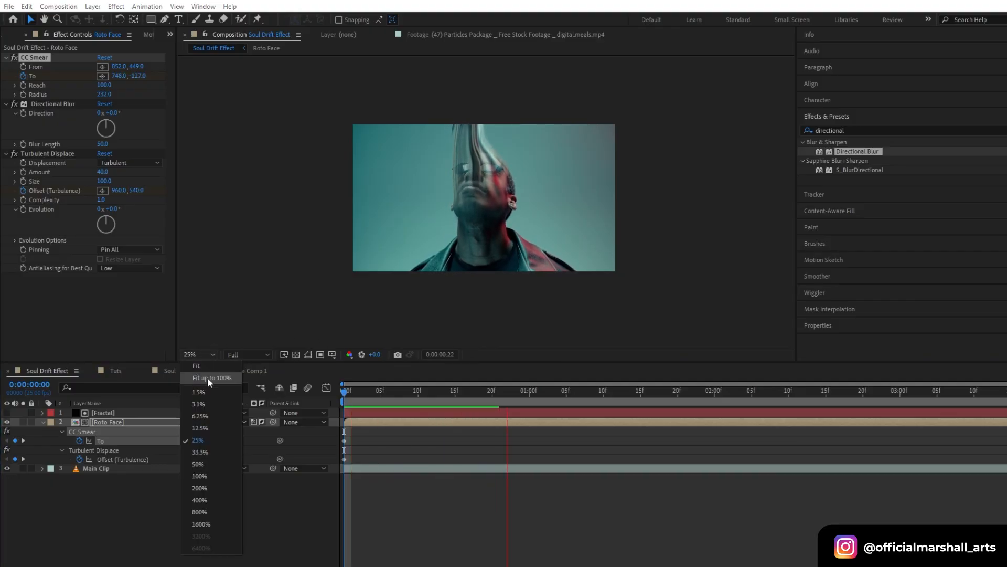
pyautogui.click(211, 376)
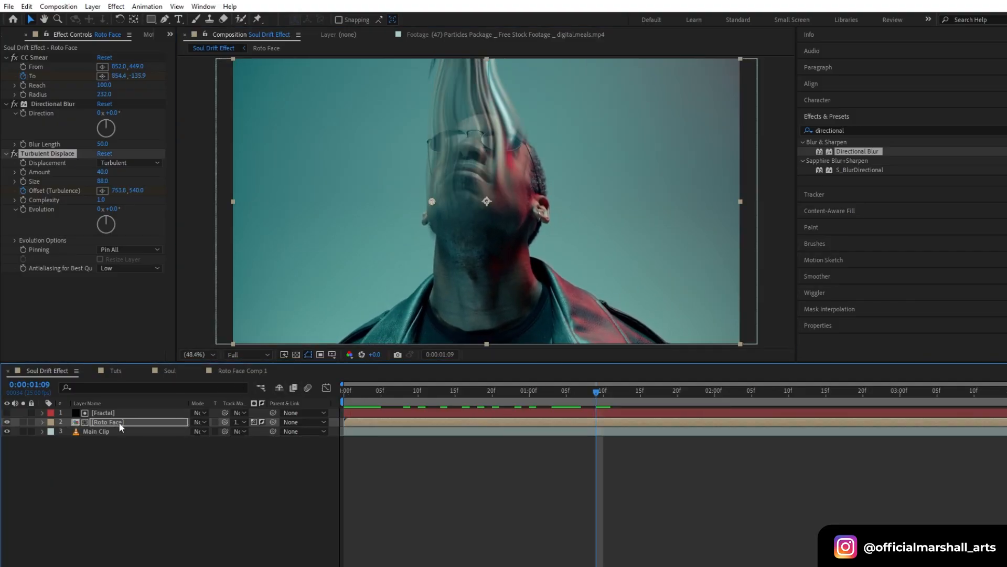
# Pre-compose the Fractal and Roto Face layers into a precomp named Soul.
pyautogui.rightClick(108, 422)
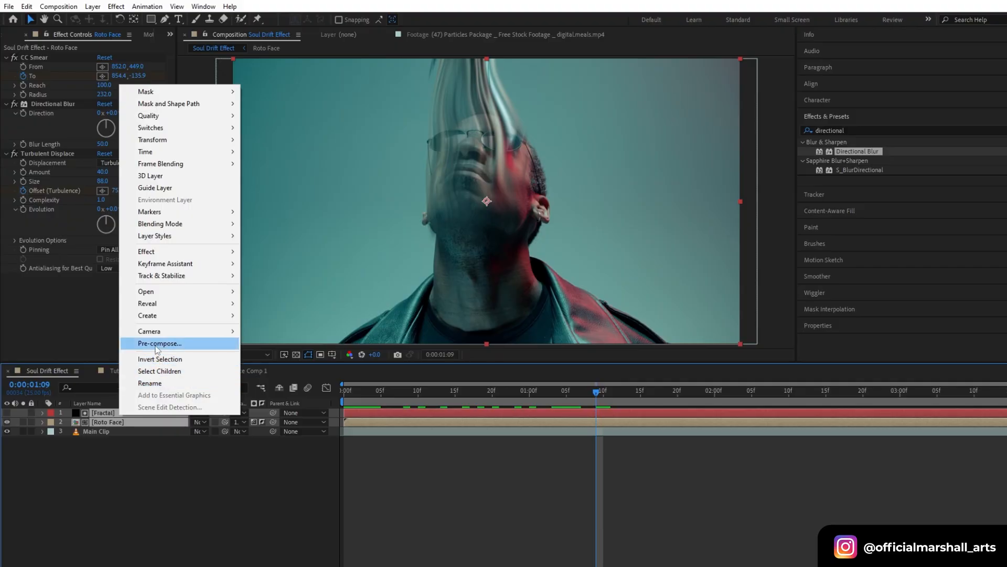
pyautogui.click(160, 342)
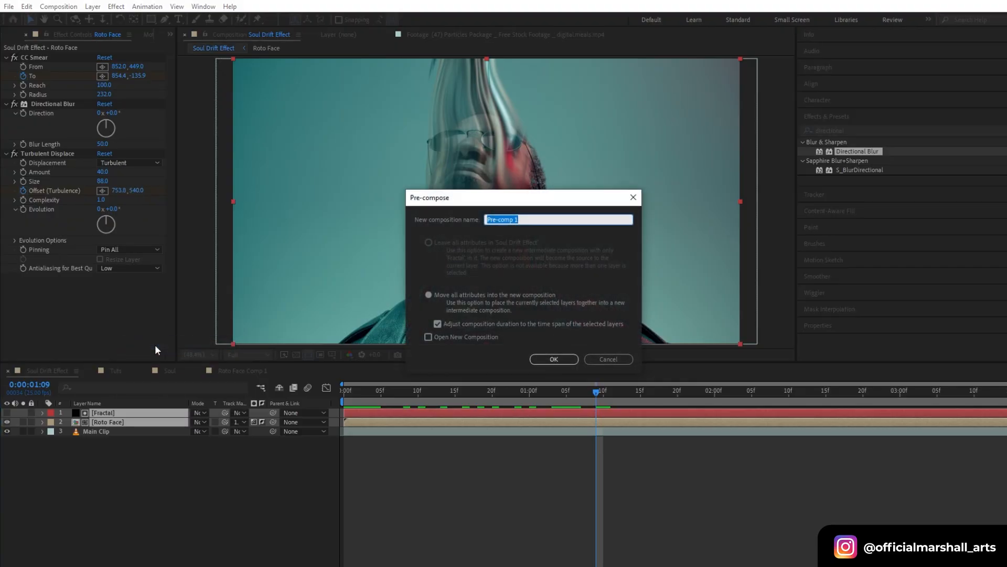
pyautogui.write('Sou')
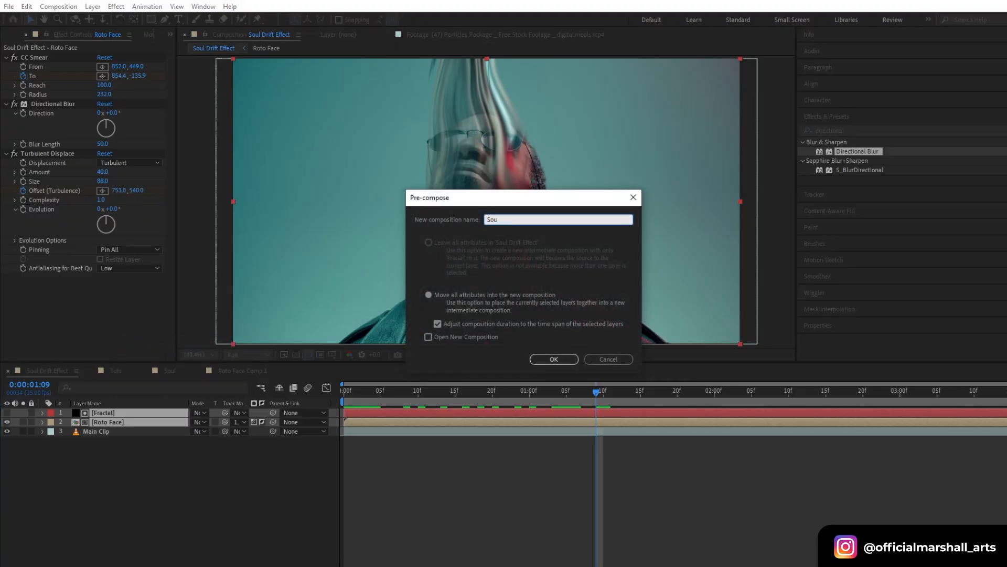
pyautogui.click(553, 359)
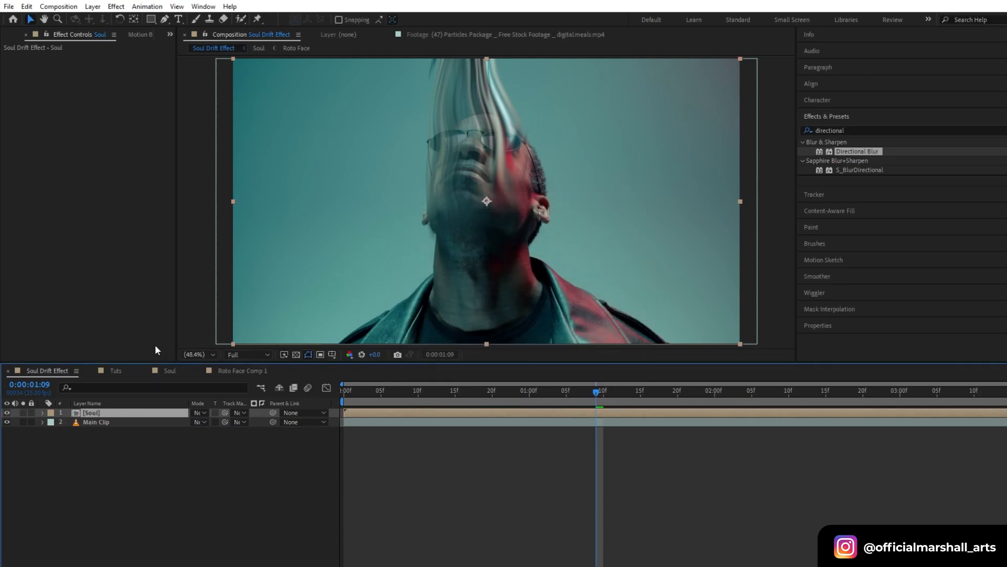
pyautogui.rightClick(155, 350)
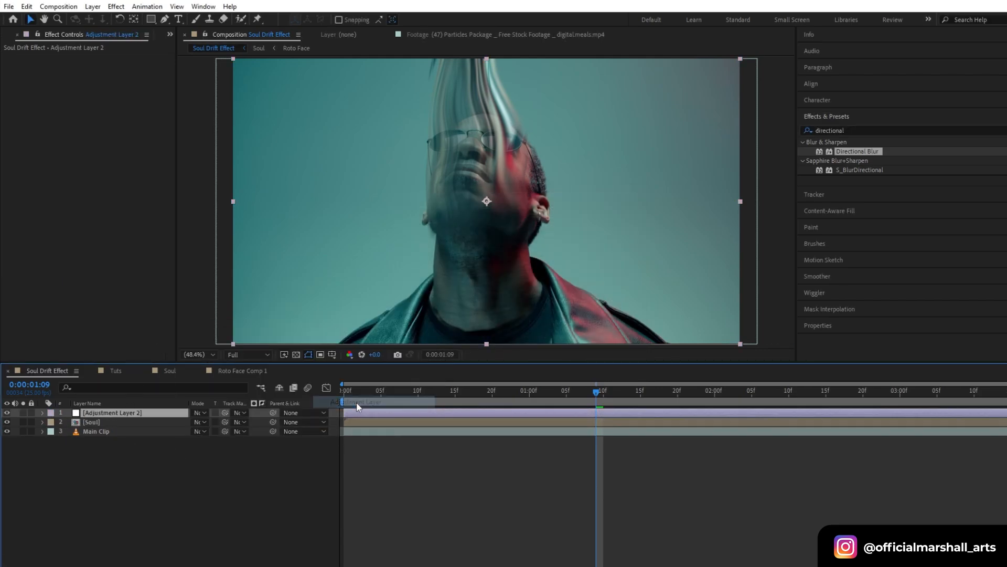
# Add Glow with Threshold about 43.5% and Radius 150 to the adjustment layer.
pyautogui.write('glow')
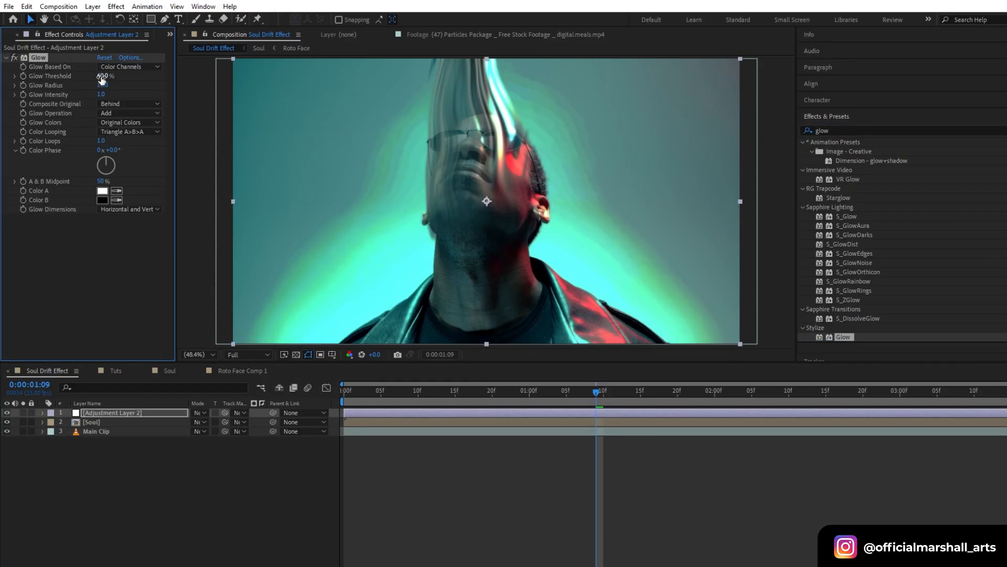
pyautogui.moveTo(105, 76); pyautogui.dragTo(77, 76)
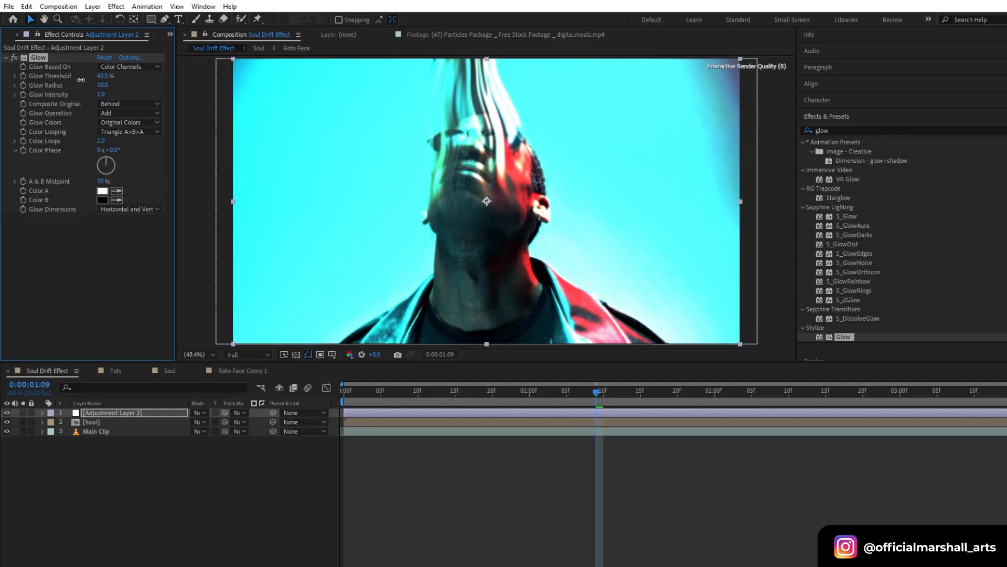
pyautogui.moveTo(101, 84); pyautogui.dragTo(102, 84)
pyautogui.write('curve')
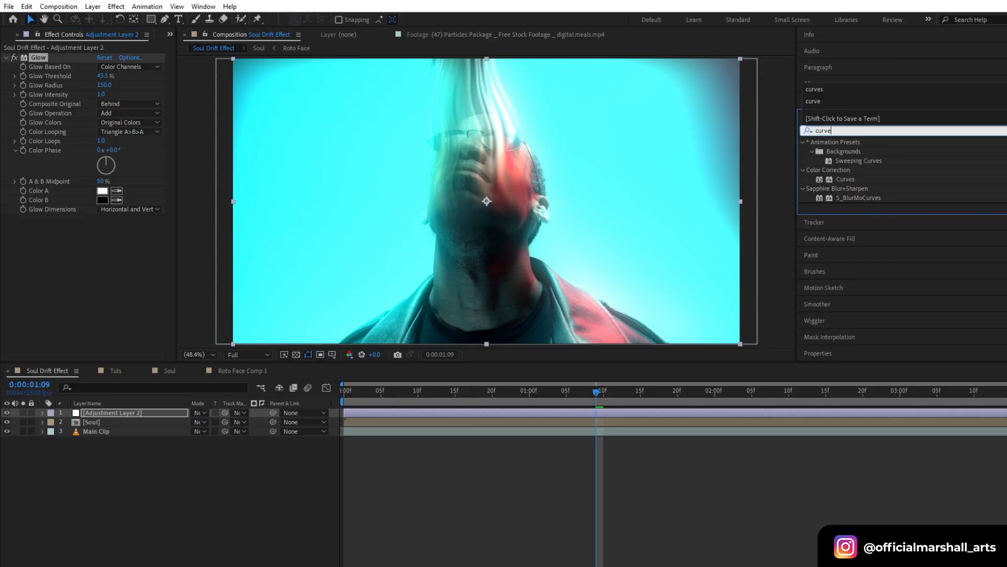
# Add a raised Curves adjustment and Noise grain, then preview the graded shot.
pyautogui.doubleClick(845, 179)
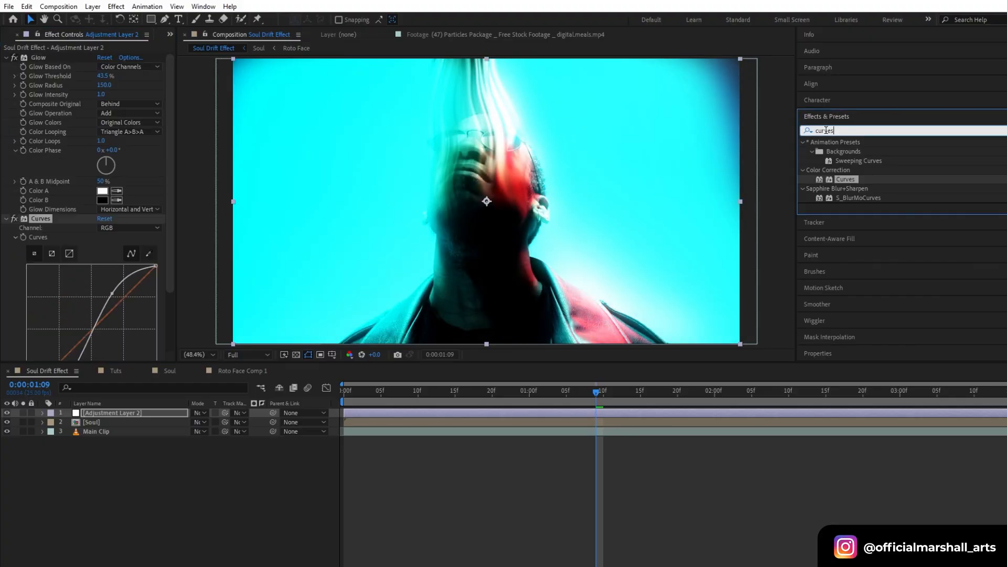
pyautogui.write('noise')
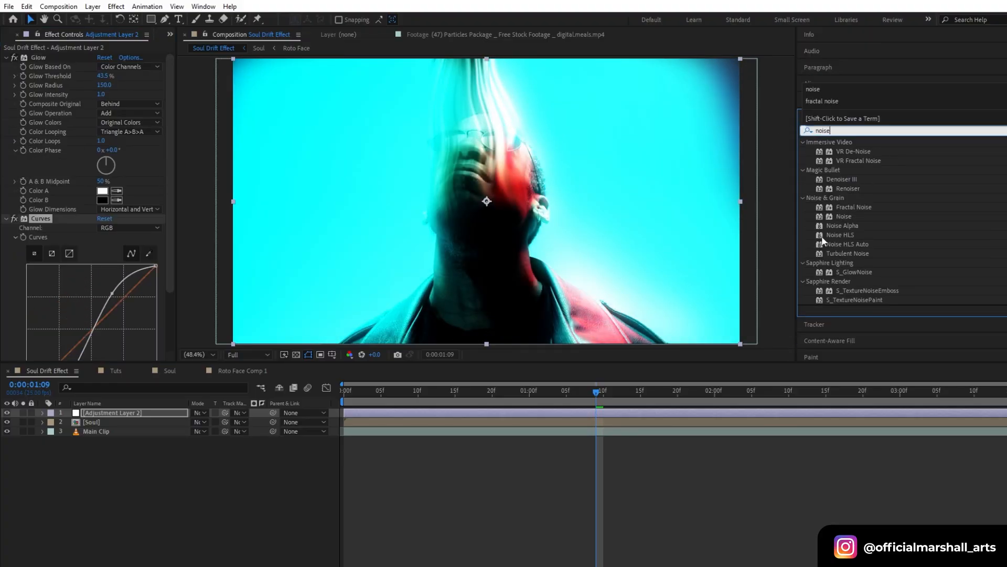
pyautogui.click(843, 216)
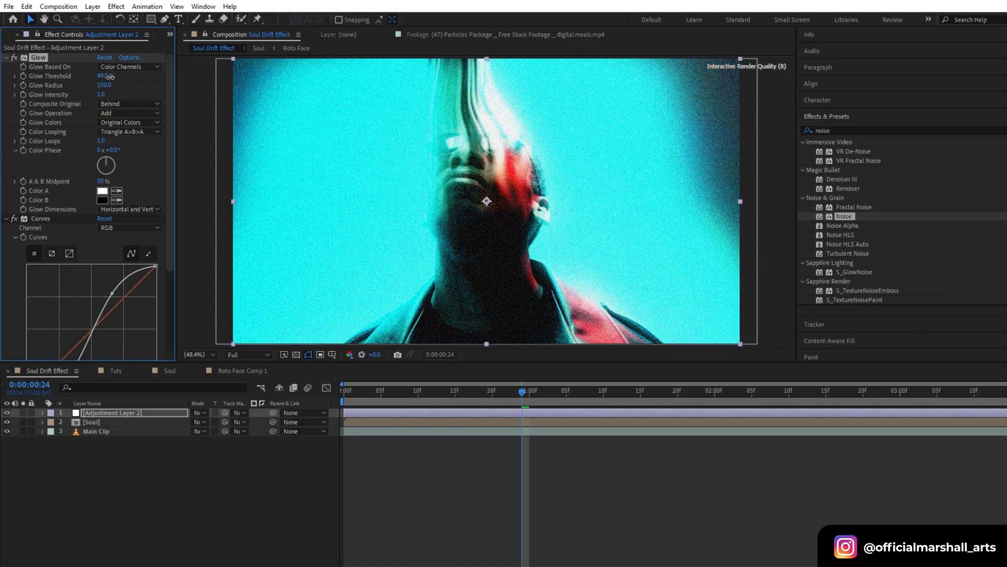
pyautogui.moveTo(102, 75); pyautogui.dragTo(122, 75)
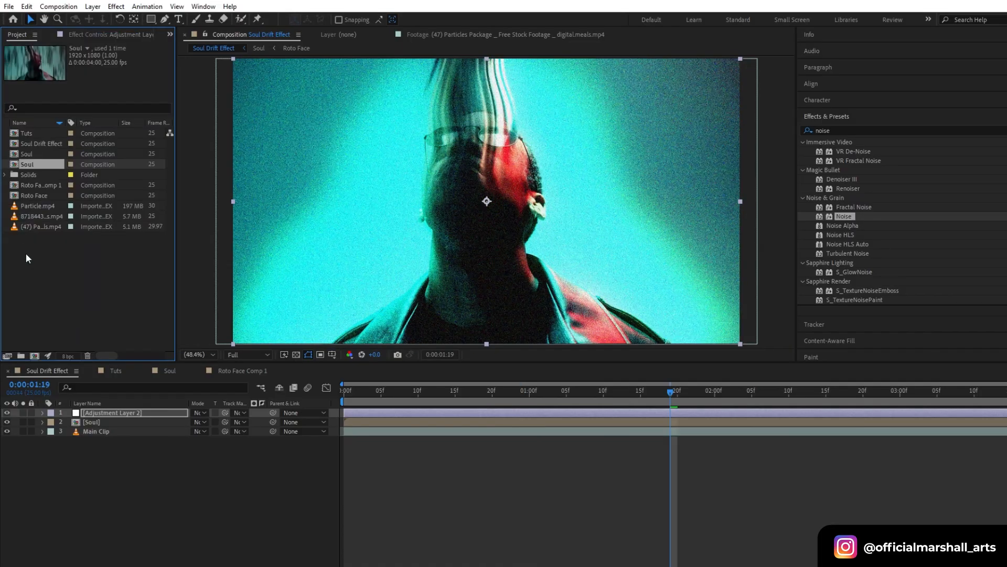
# Add Particle.mp4 to the composition blended in Add mode beneath Adjustment Layer 2.
pyautogui.click(39, 206)
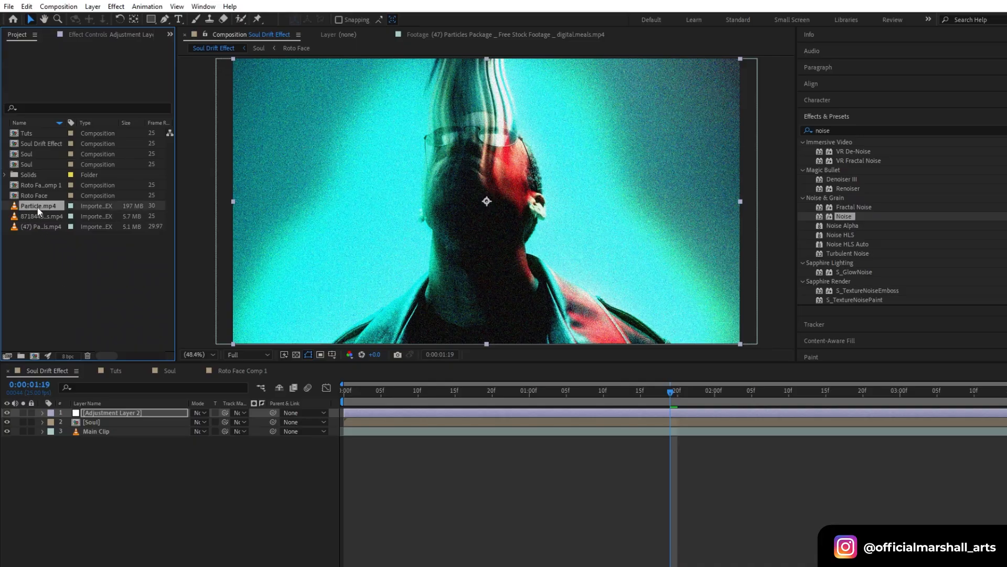
pyautogui.click(39, 227)
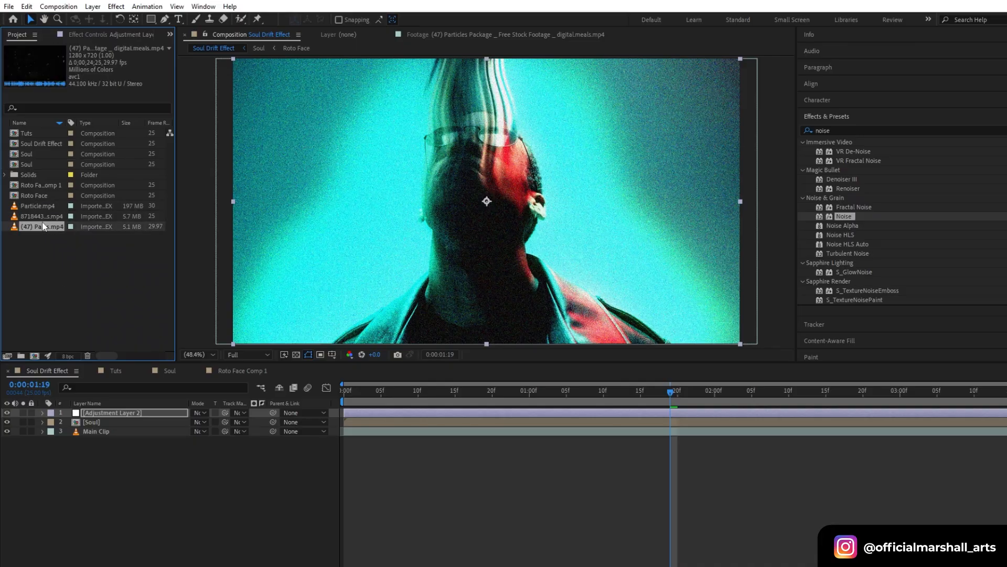
pyautogui.click(39, 205)
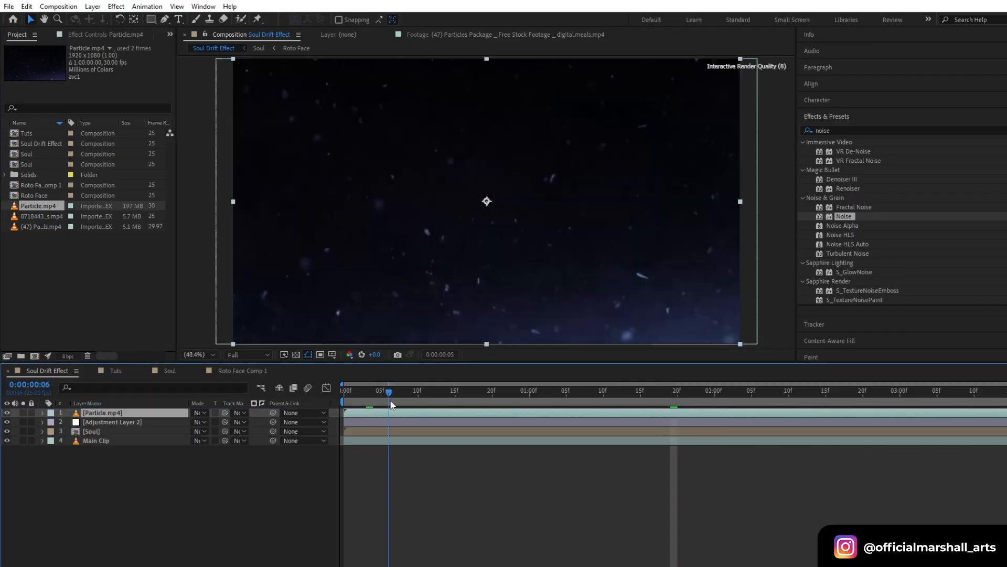
pyautogui.click(198, 411)
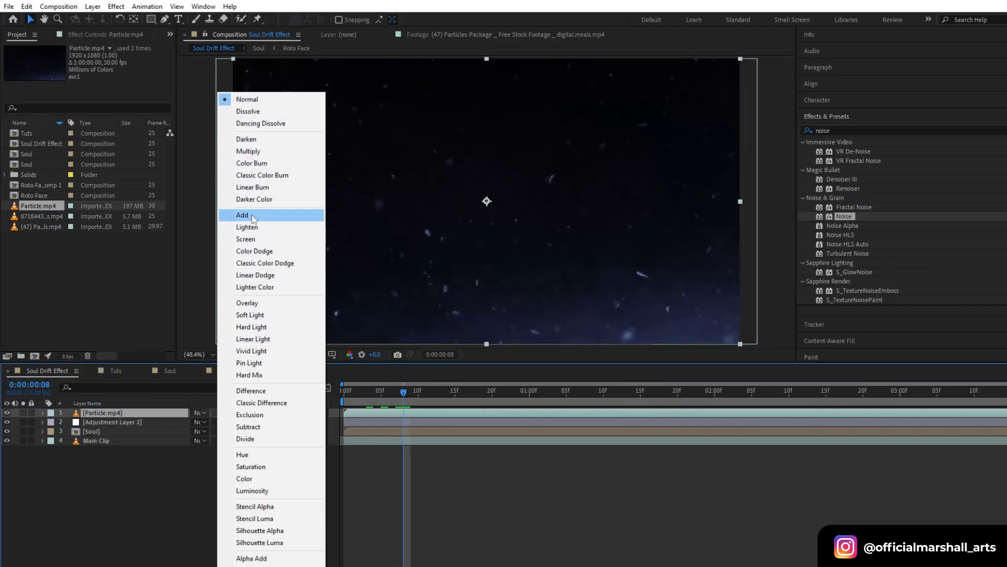
pyautogui.click(242, 214)
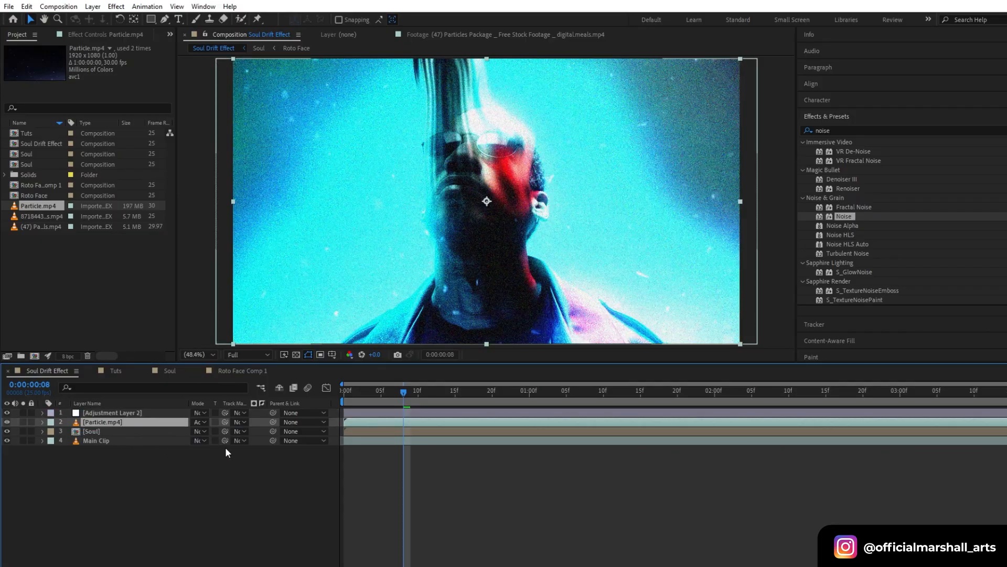
pyautogui.click(199, 422)
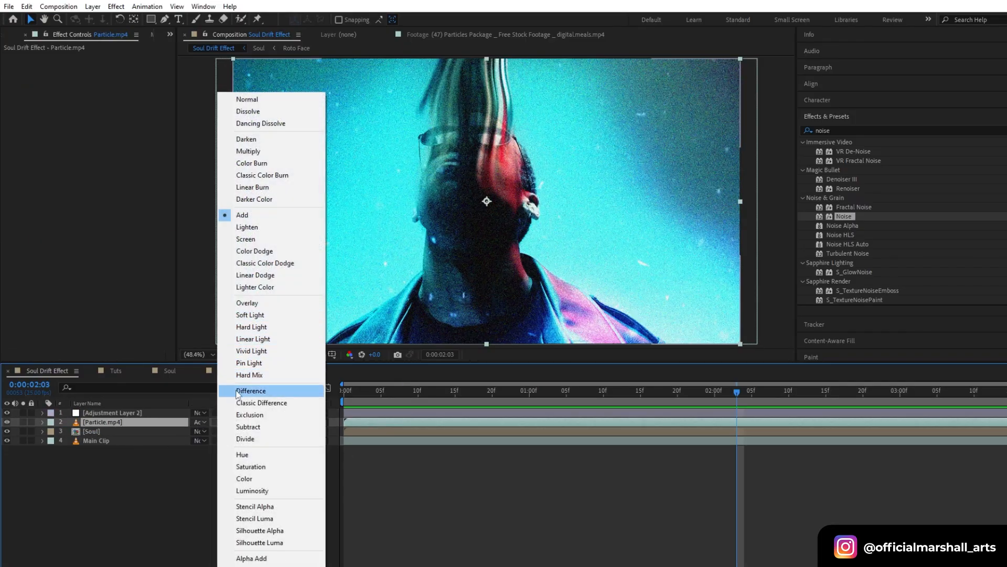